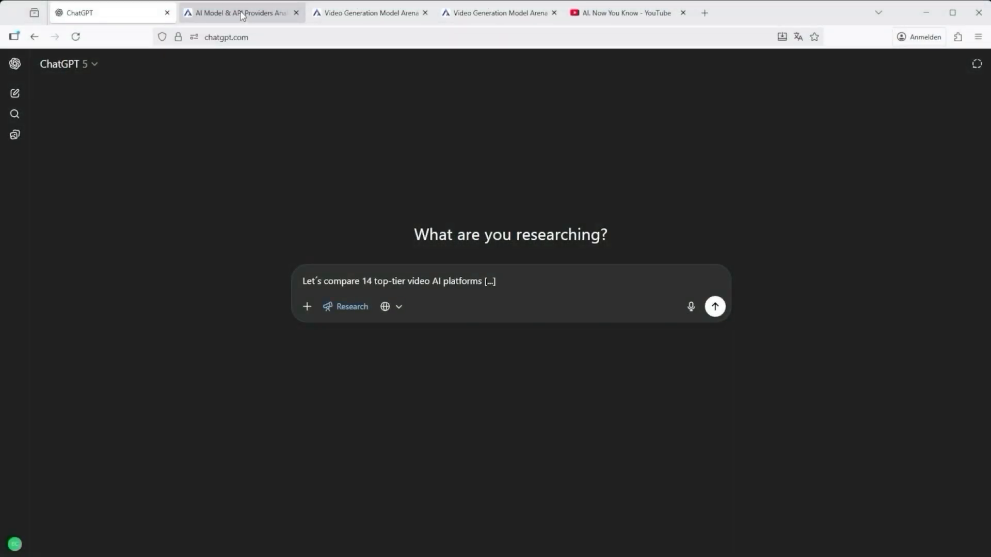
Bring up the Image to Video Leaderboard in Video Arena and scroll through its rankings.
click(241, 13)
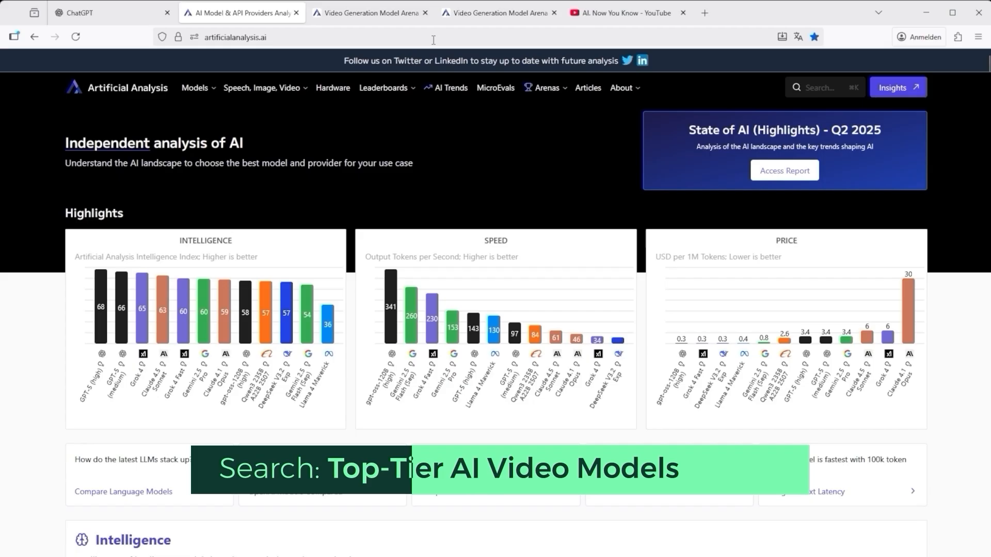
click(369, 12)
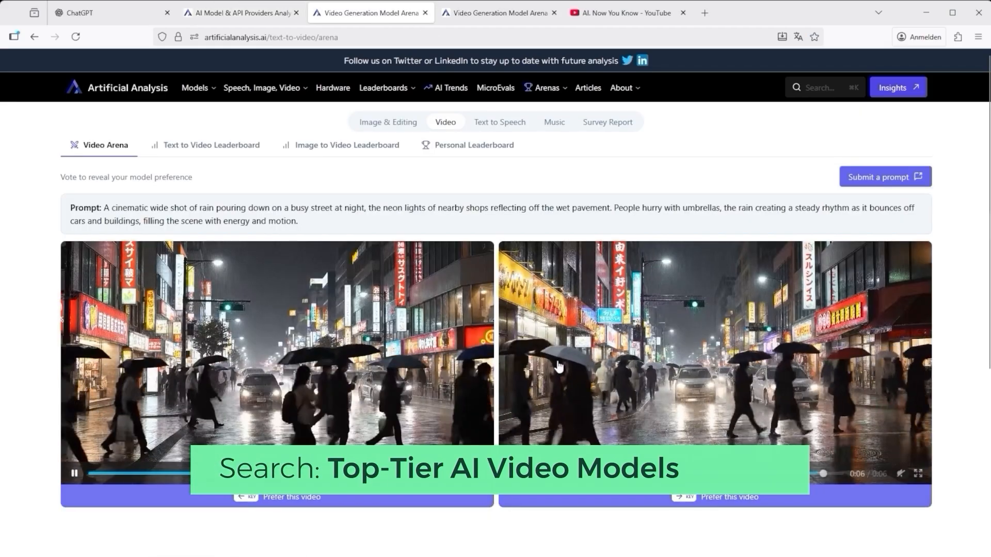
click(347, 145)
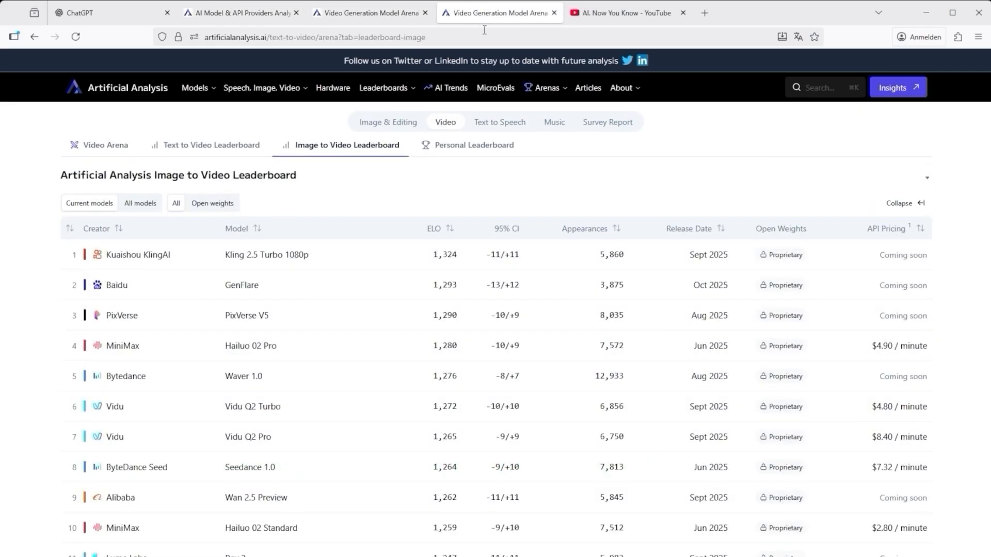
mouse_move(382, 274)
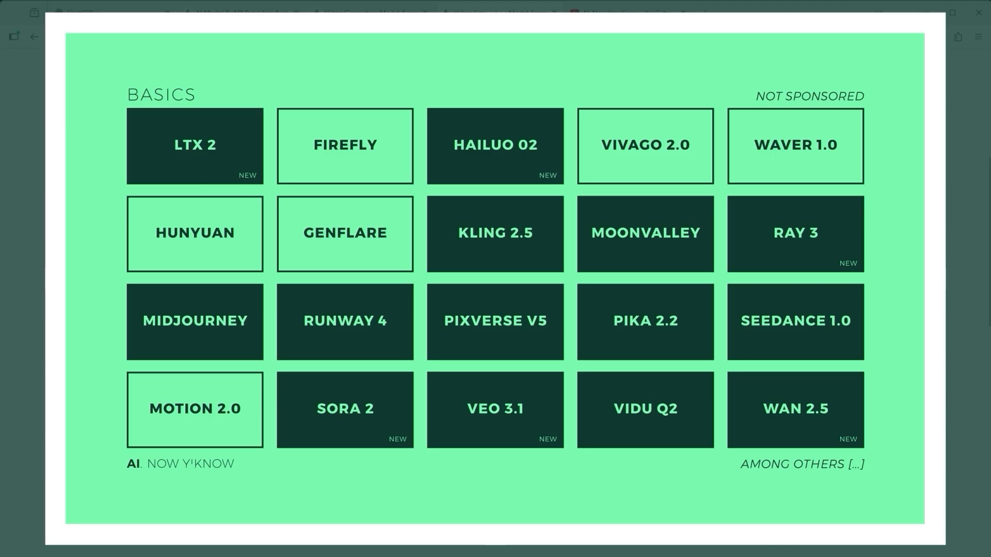
mouse_move(21, 301)
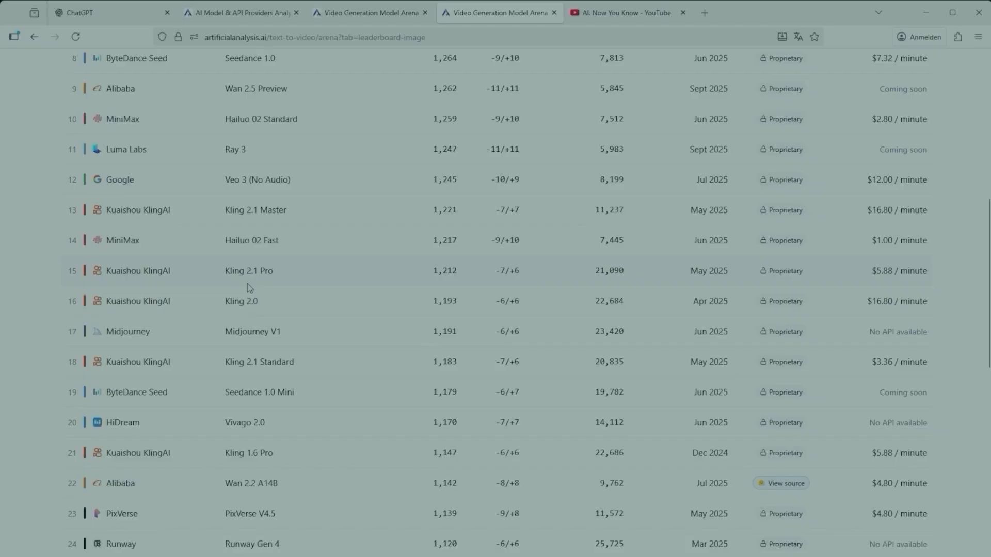
scroll(down, 3)
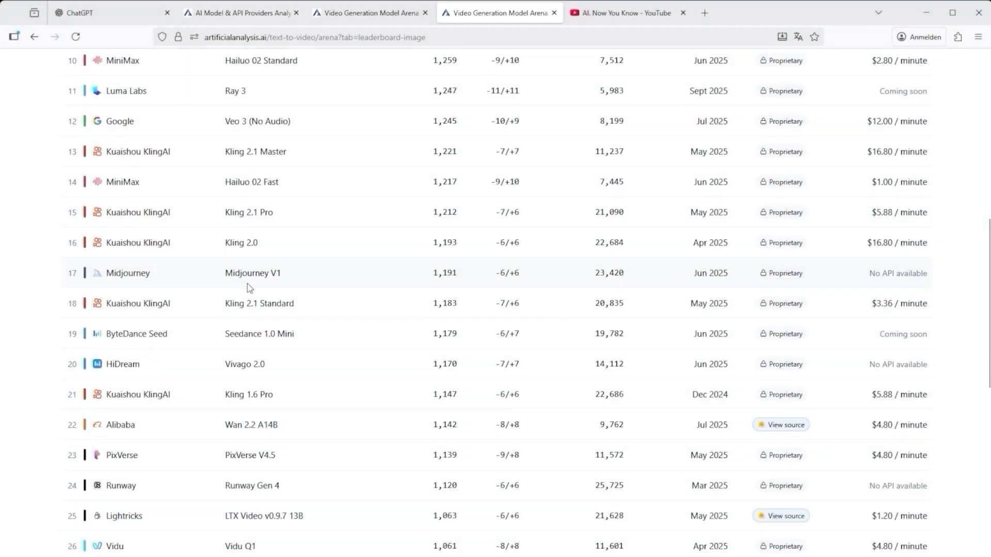
scroll(down, 3)
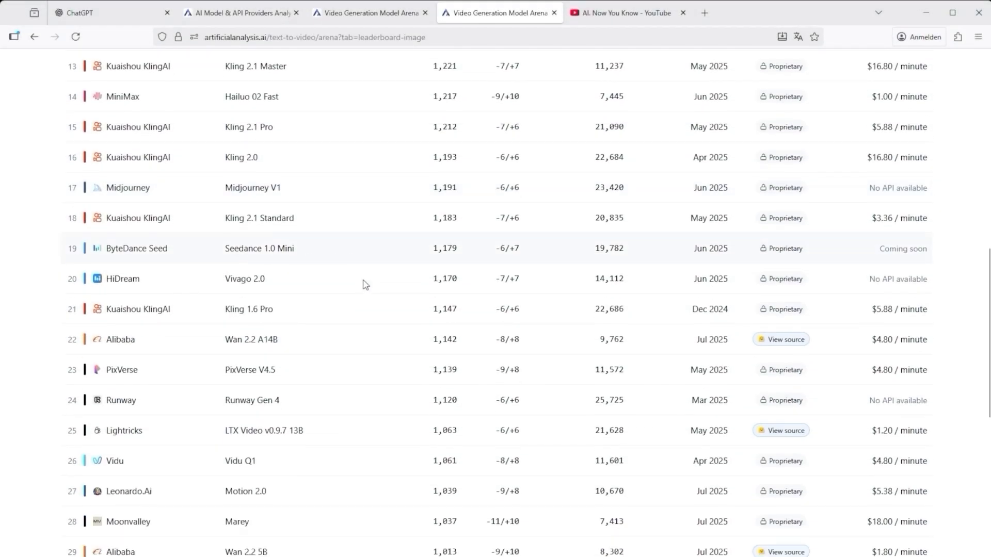
scroll(down, 3)
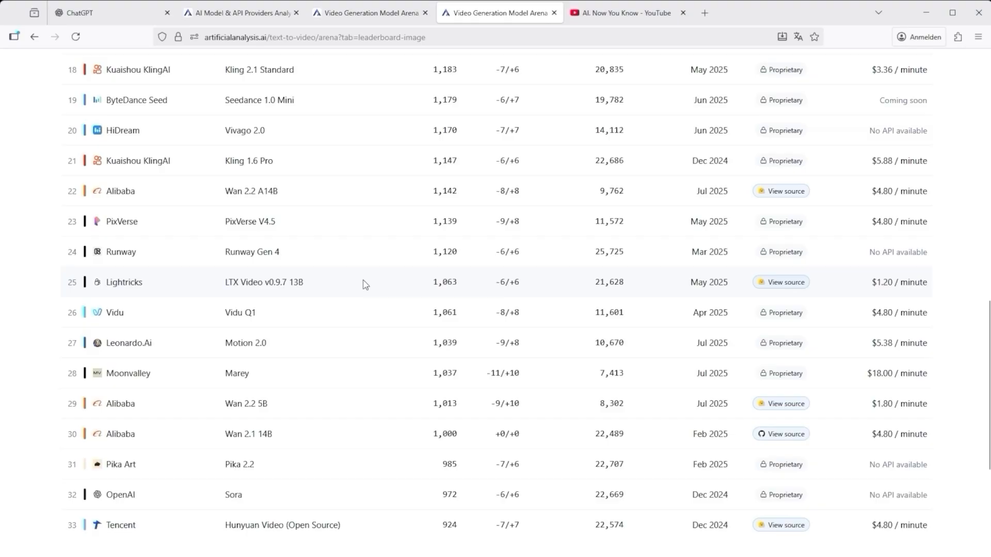
scroll(up, 3)
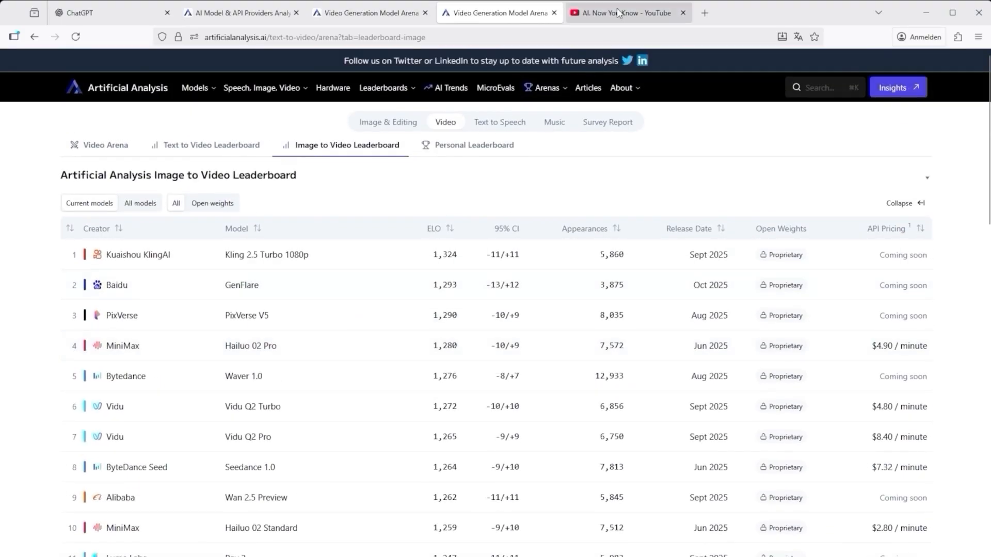
Move on to the AI. Now You Know channel page and look down it.
click(626, 12)
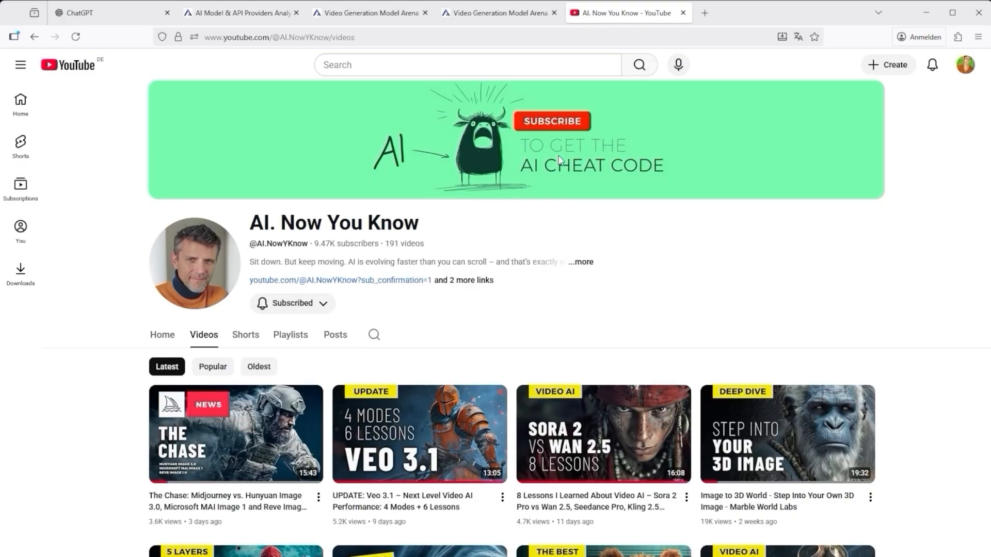
scroll(down, 3)
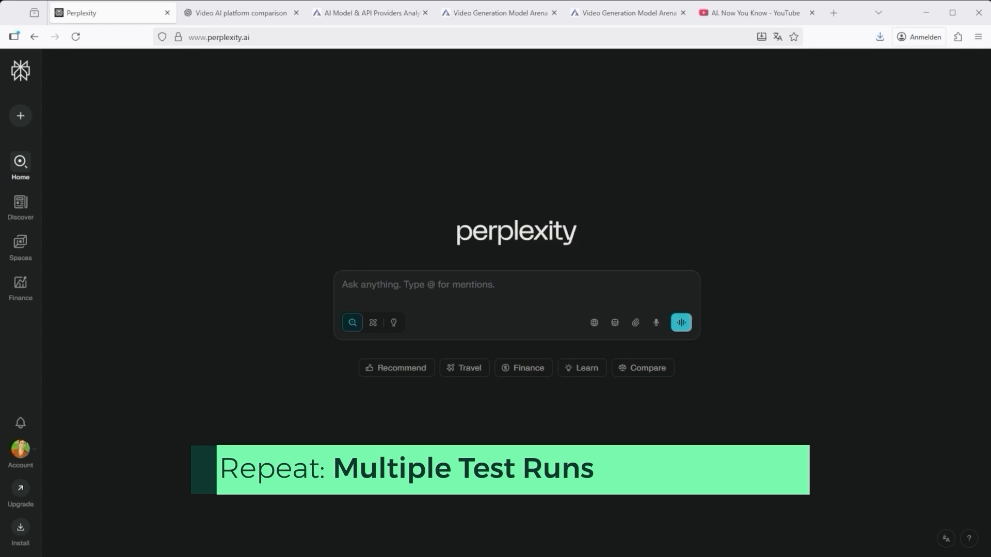
Ask about the 14 video AI platforms' strengths and weaknesses and read through the answer.
click(515, 284)
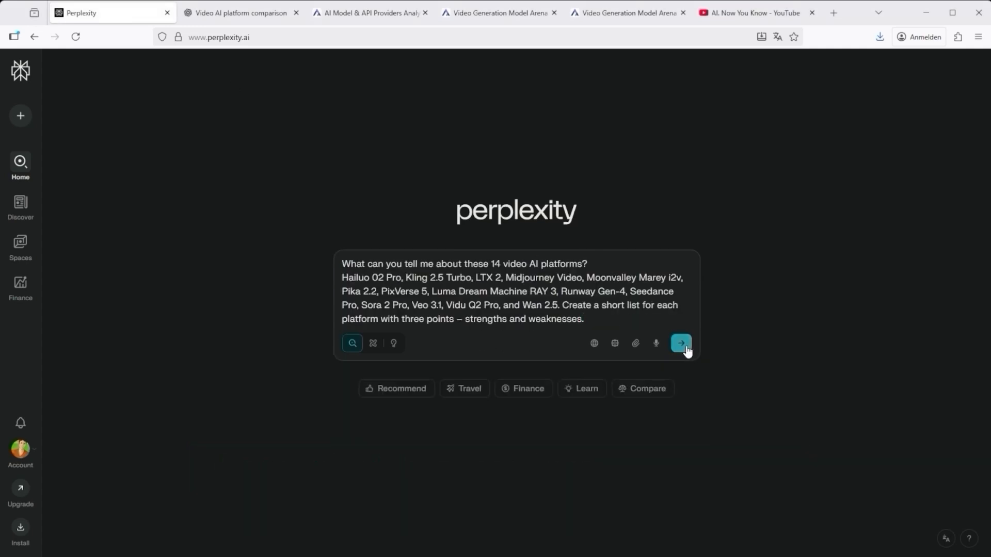
click(681, 343)
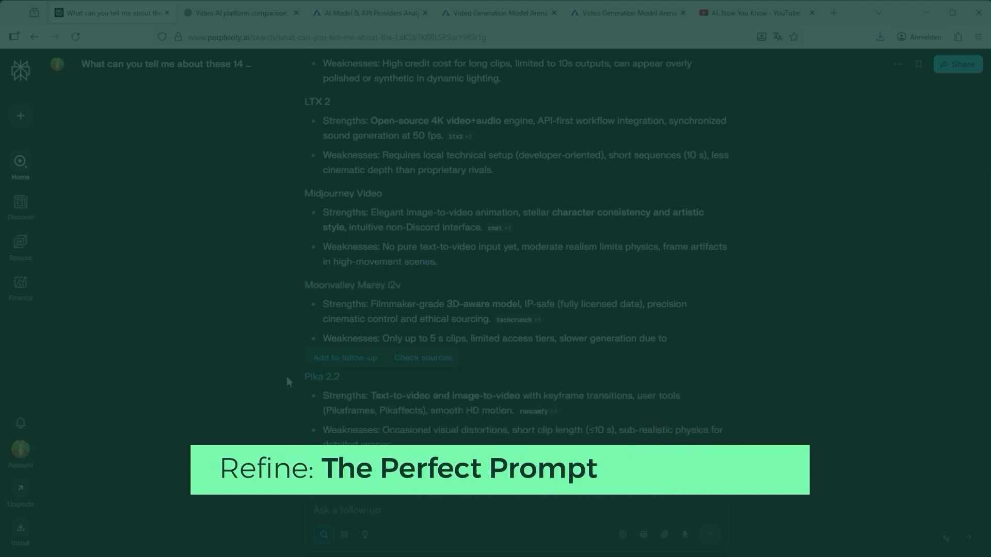
scroll(down, 3)
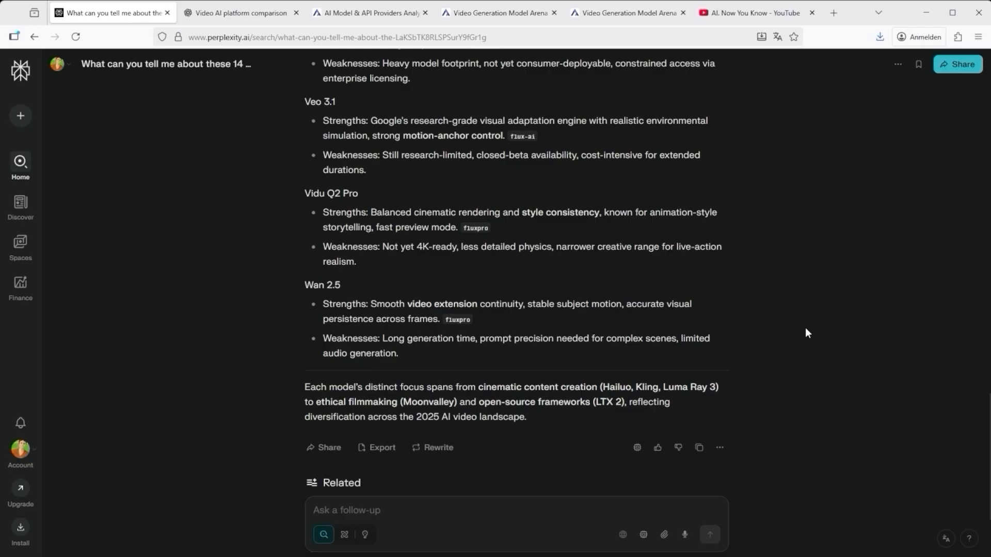
scroll(down, 3)
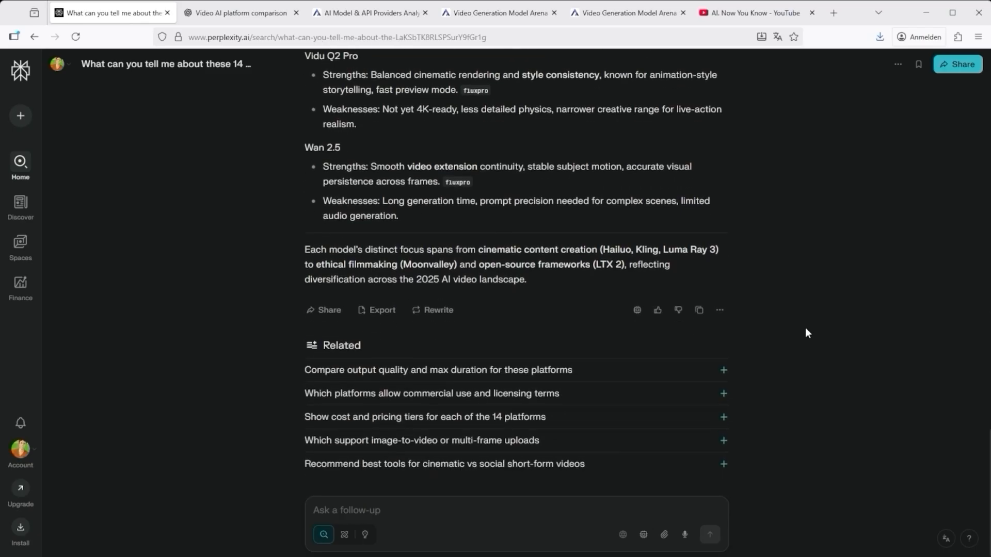
mouse_move(728, 374)
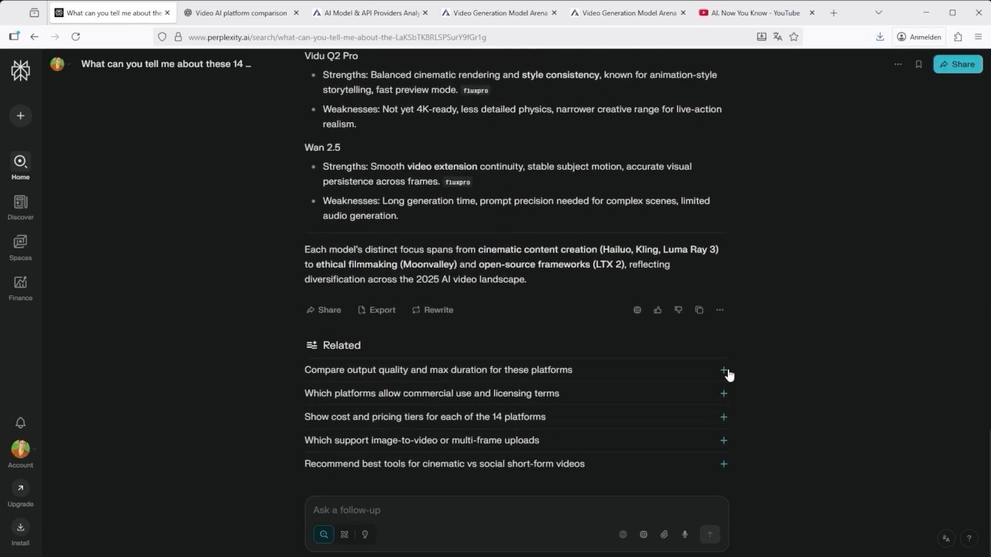
Ask the related follow-up comparing output quality and max duration for these platforms.
click(723, 369)
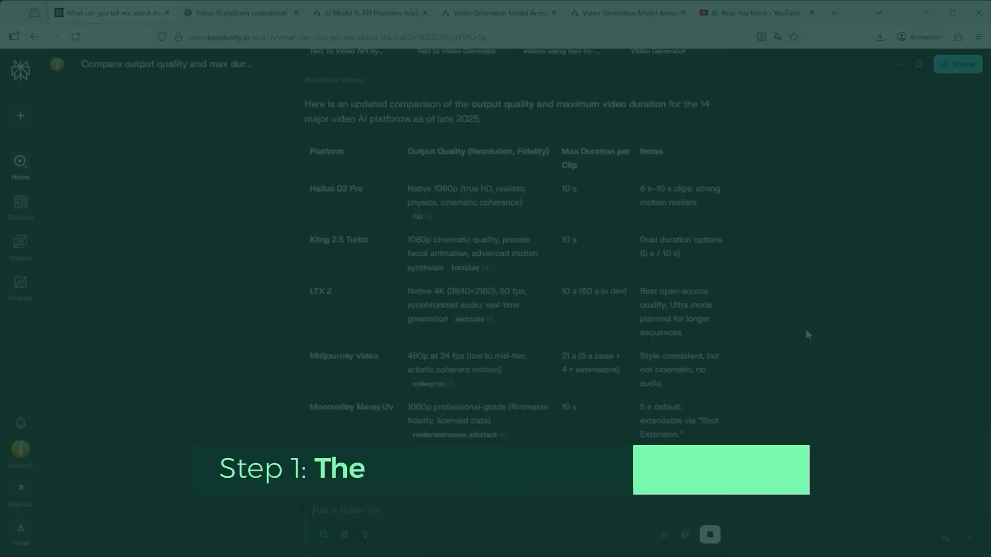
Switch to the page holding the archer, longbow, metal ring and tower reference images.
click(240, 13)
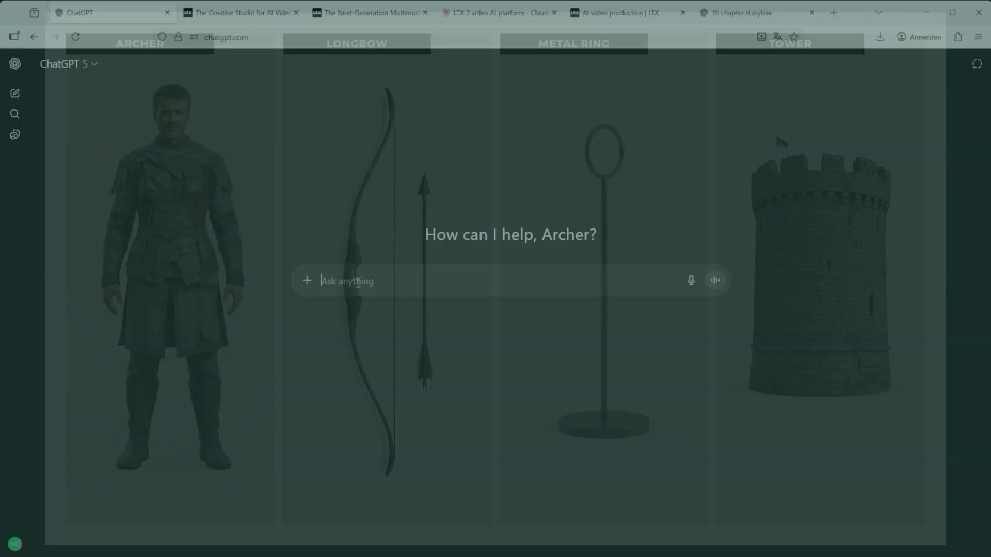
Check ChatGPT's extra chat capabilities and which sources research mode can search.
click(306, 281)
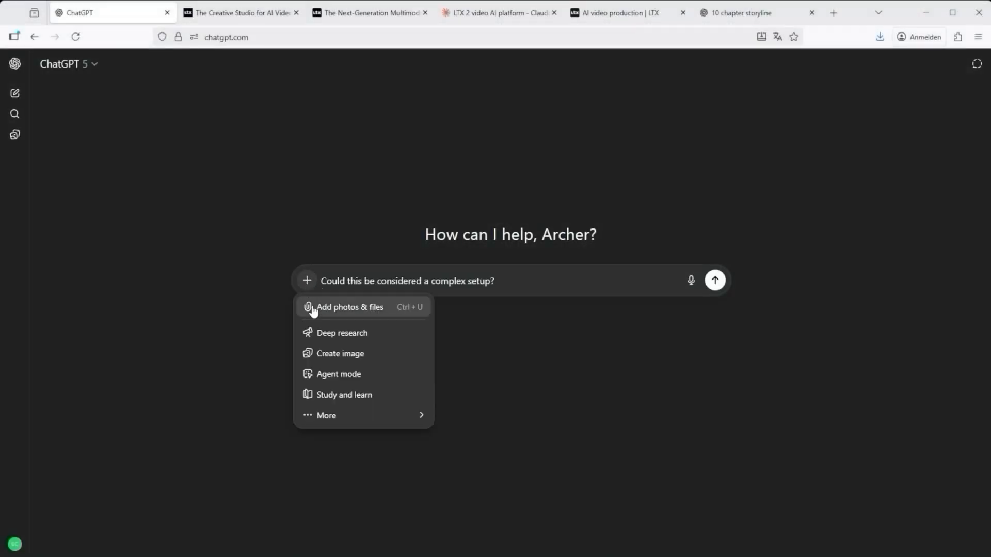
click(342, 333)
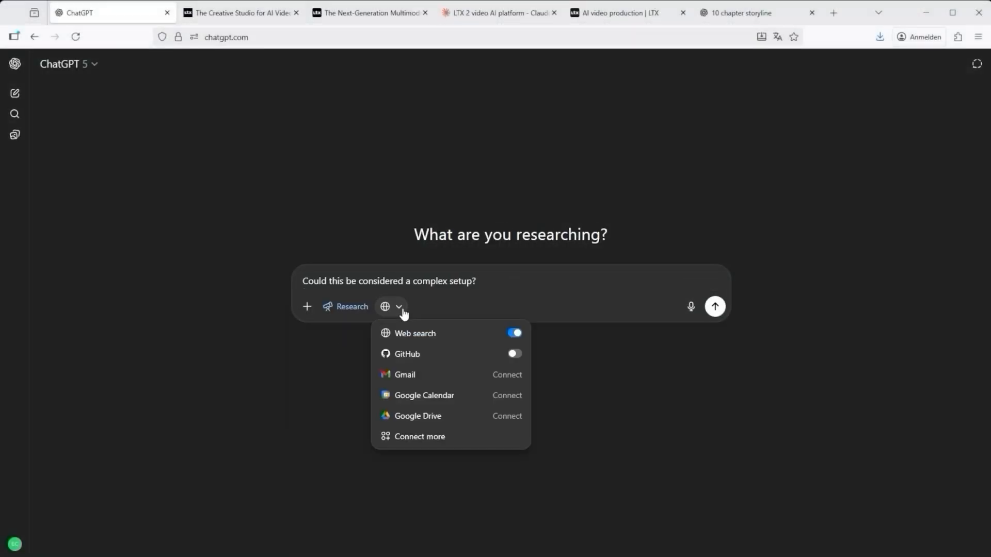
mouse_move(339, 376)
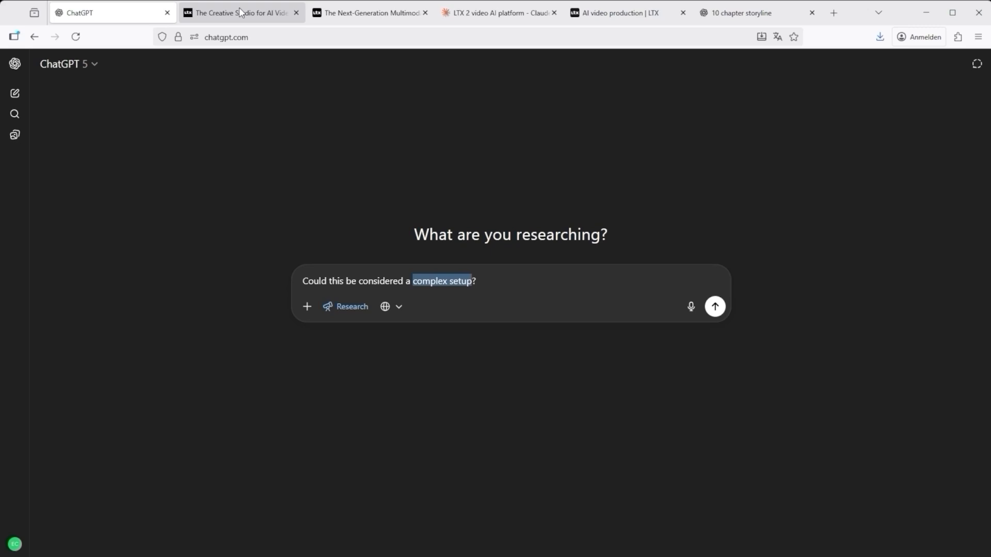
Look over the LTX-2 product page's features, then move to the Claude LTX 2 chat.
click(240, 12)
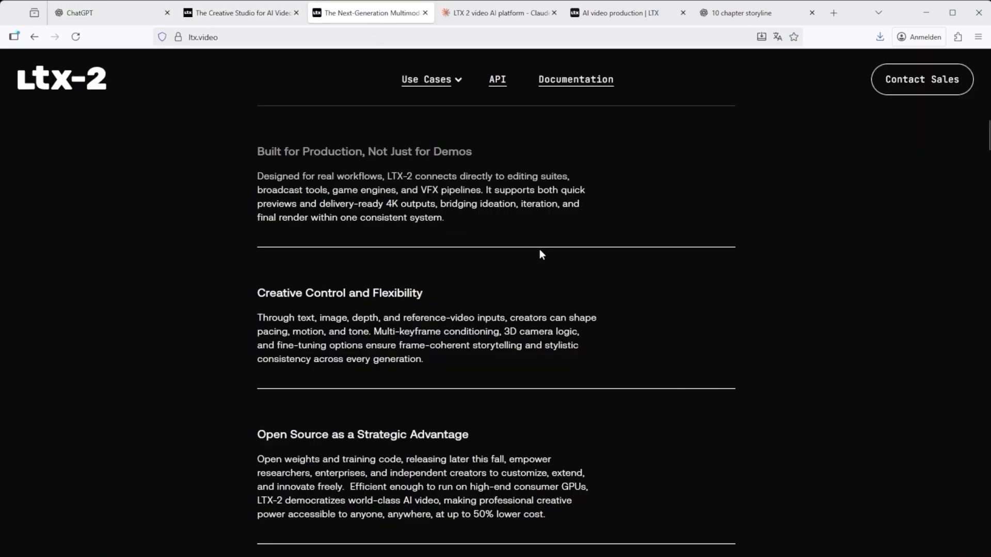
scroll(up, 3)
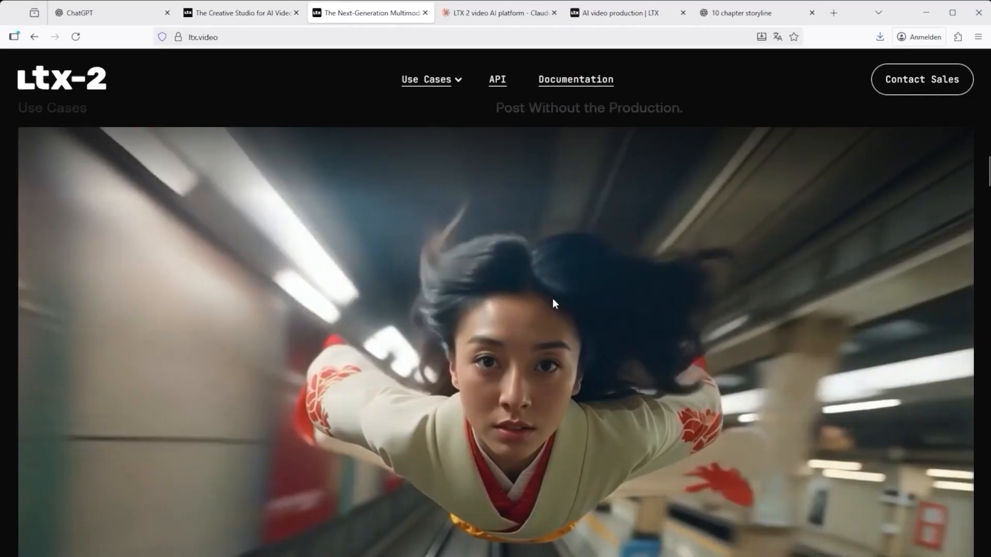
scroll(down, 3)
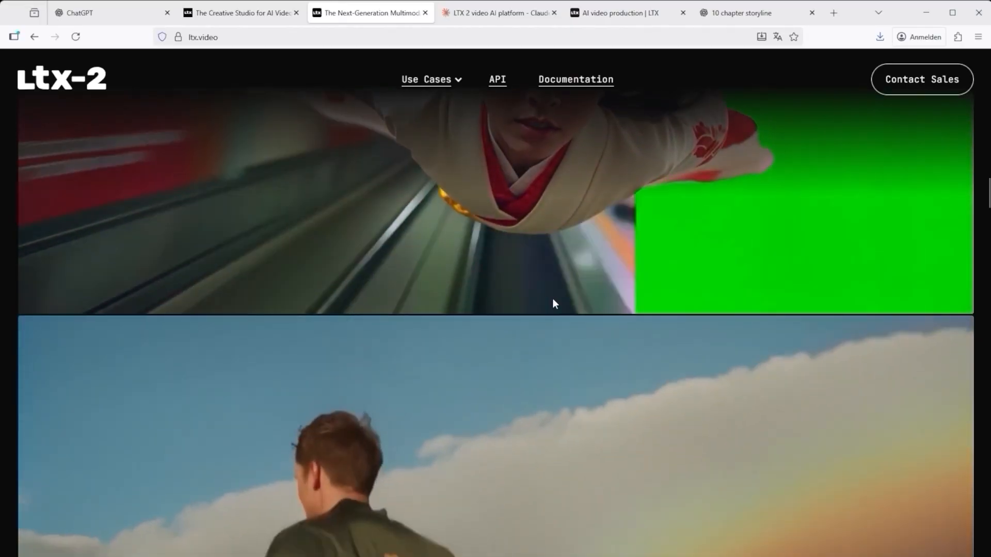
click(499, 13)
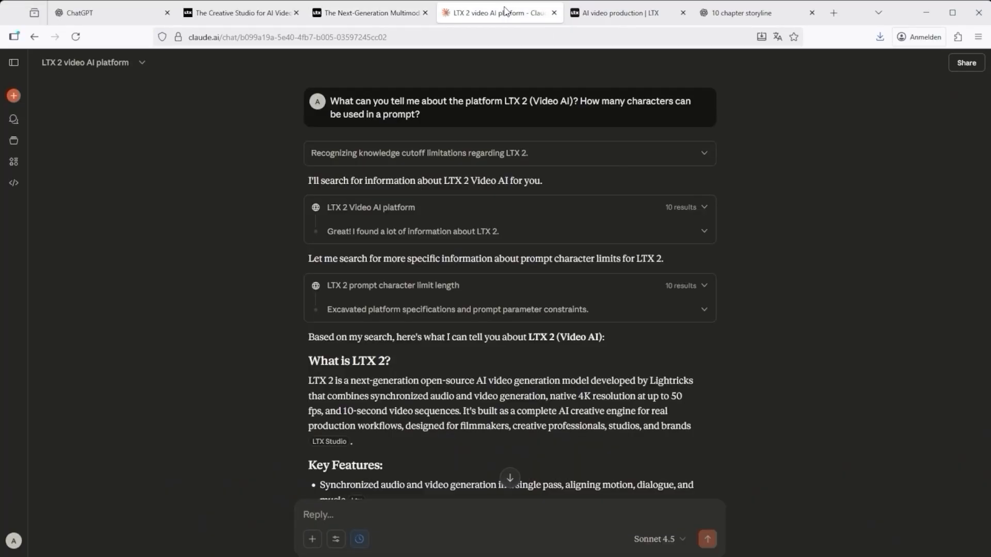
Read Claude's prompt-length guidance of about 200 words, then go to the LTX Studio home page.
scroll(down, 3)
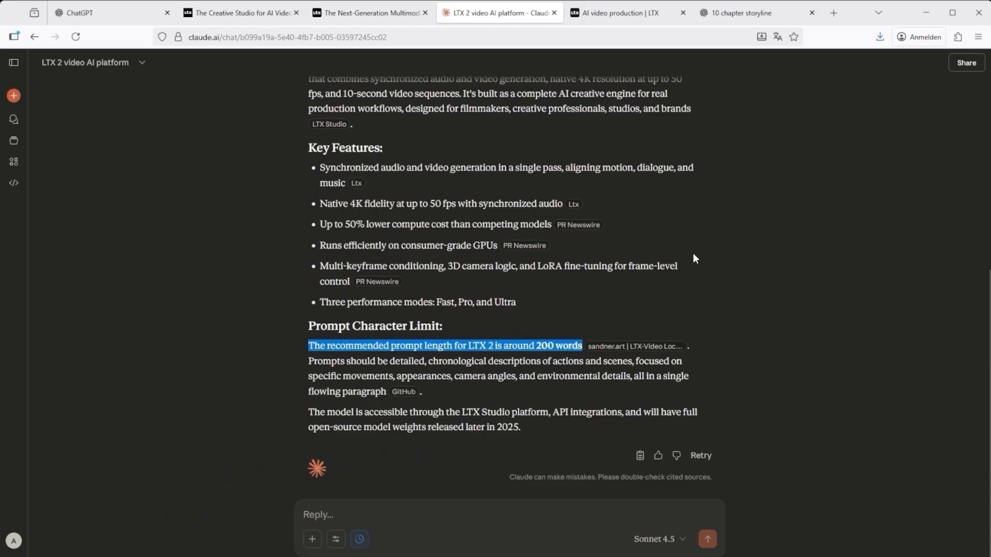
scroll(up, 3)
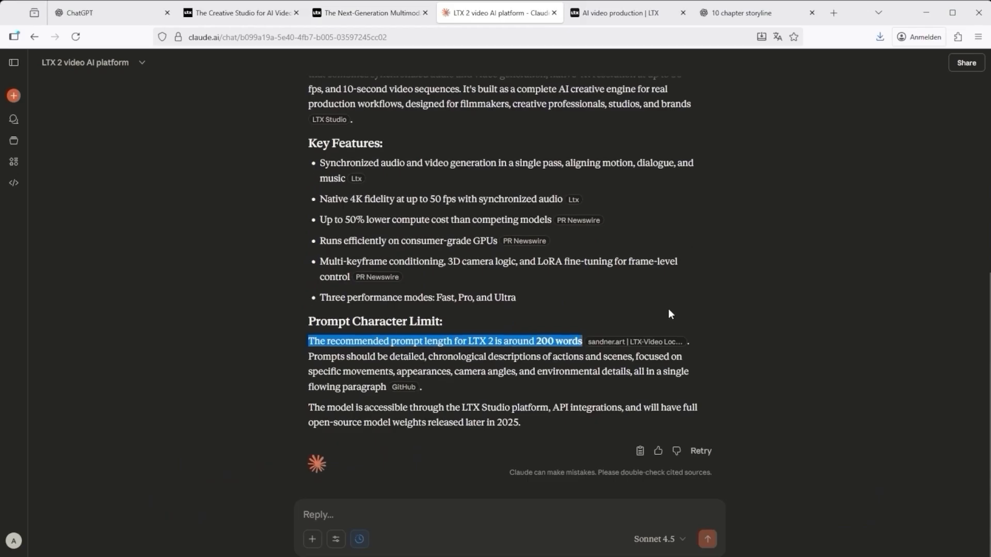
mouse_move(387, 371)
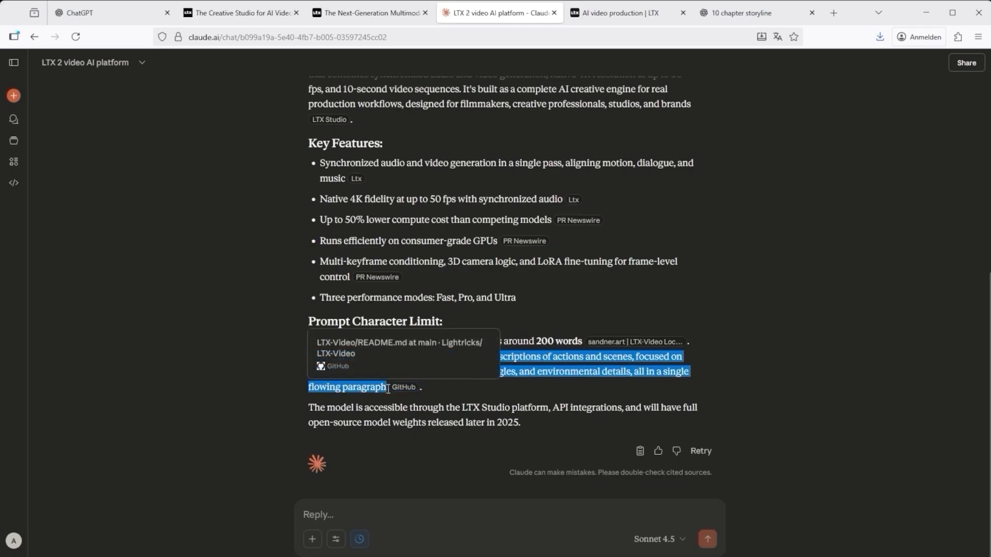
mouse_move(173, 374)
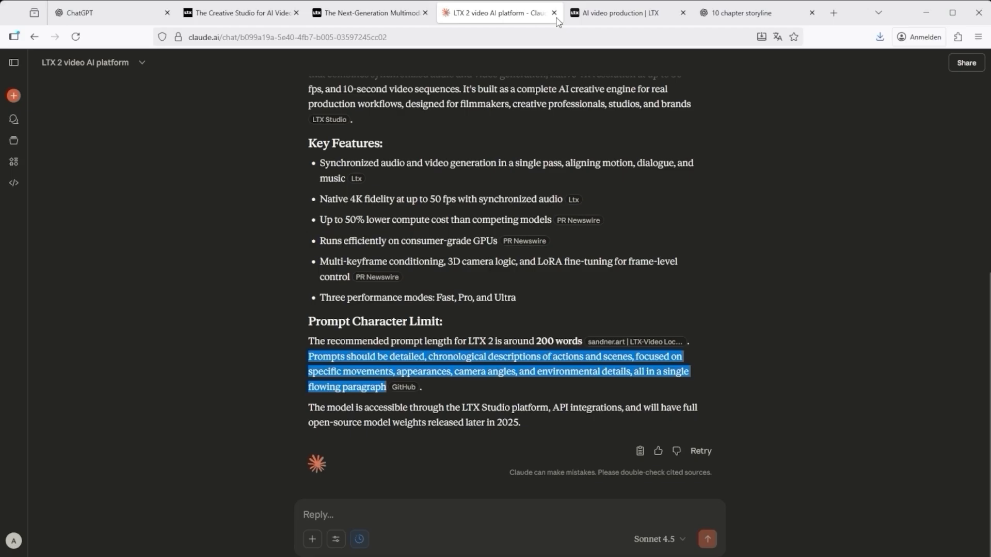
click(617, 12)
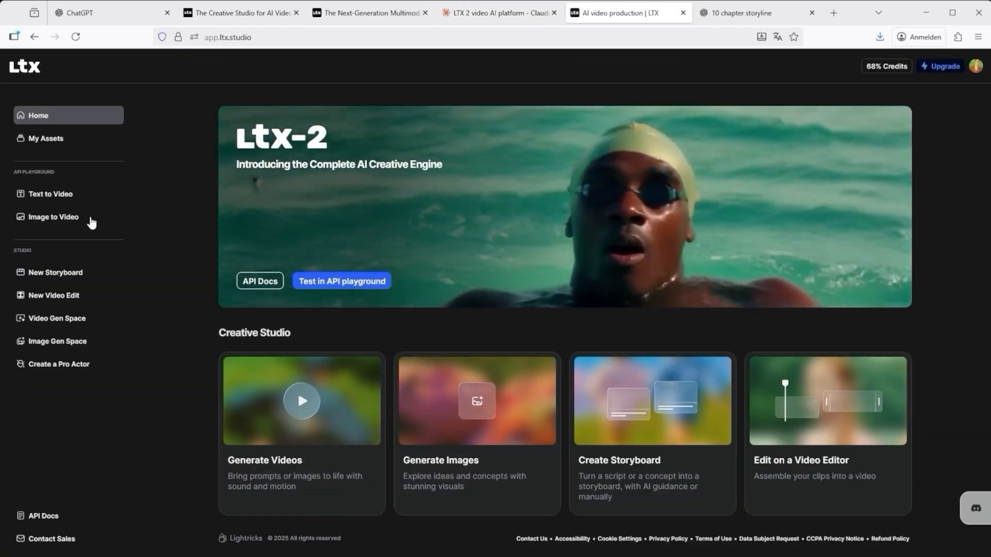
Visit the image-to-video playground, start a new Gen Space project, then return to the storyline chat.
click(52, 216)
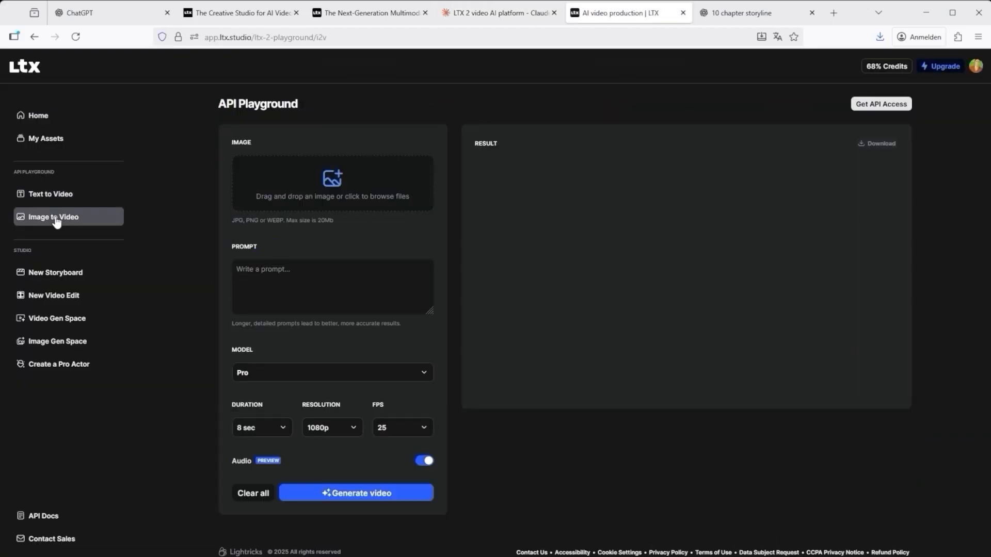
click(37, 115)
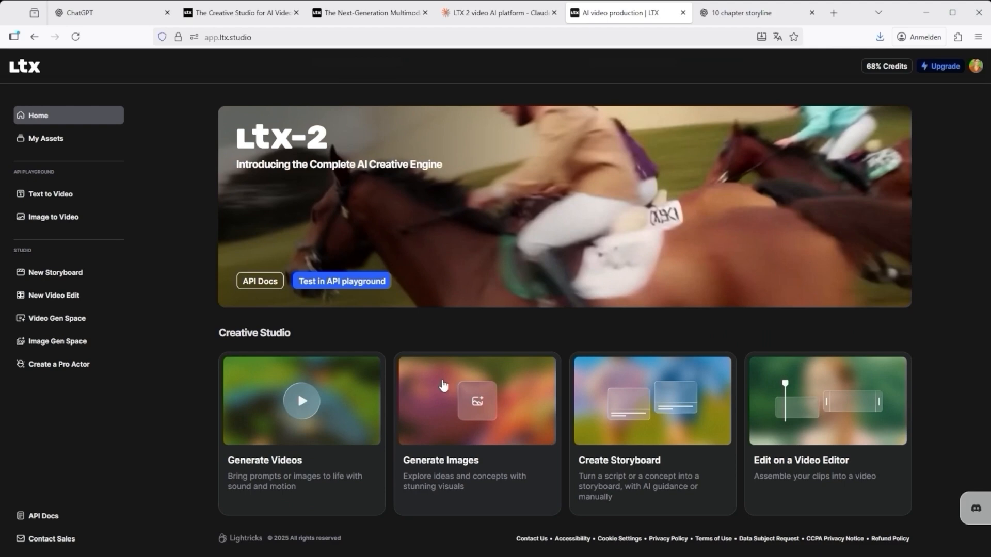
click(300, 400)
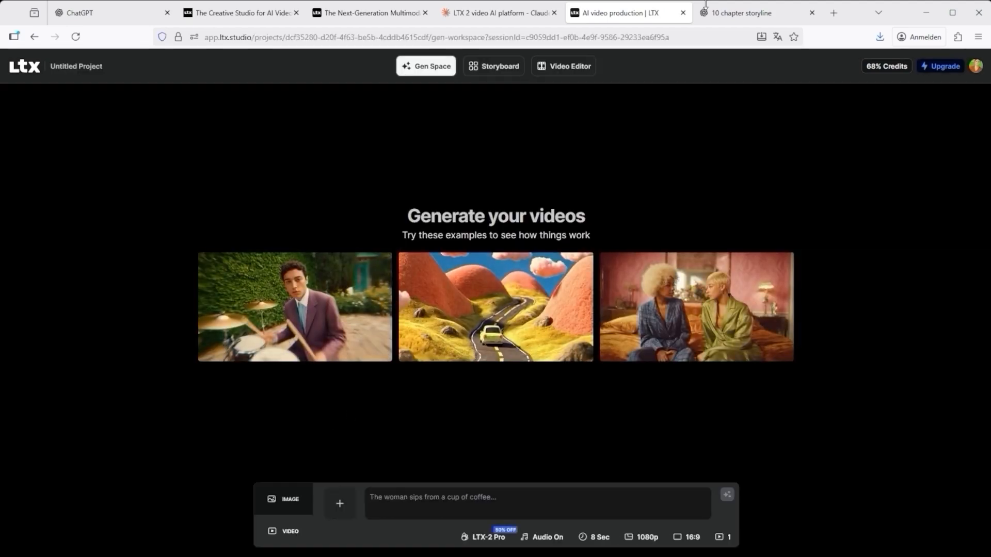
click(756, 12)
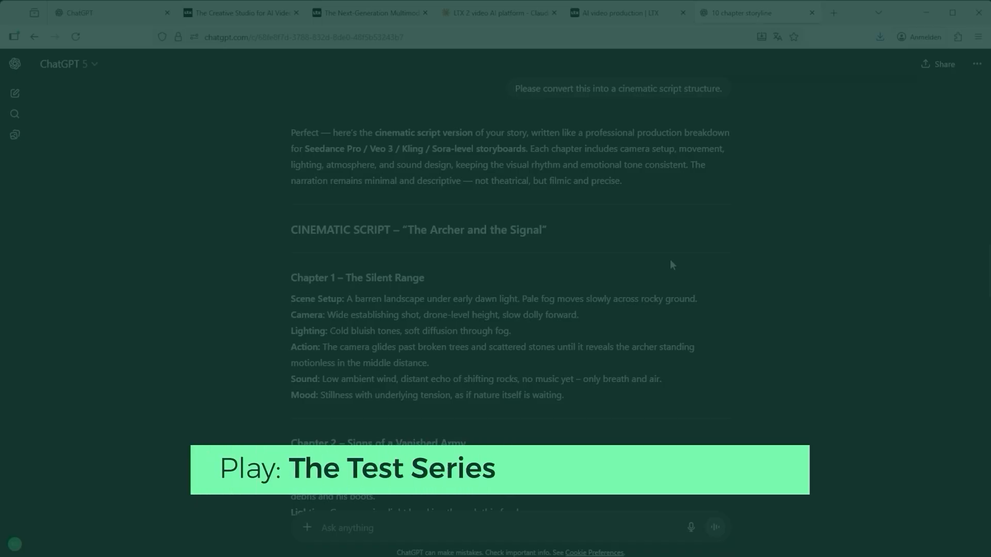
Scroll through the cinematic script chapters of The Archer and the Signal.
scroll(down, 3)
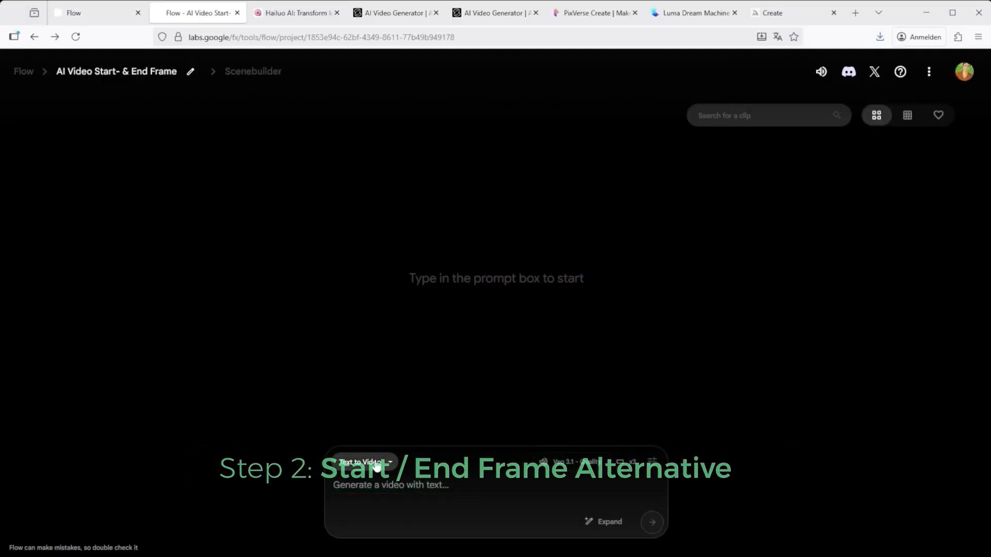
Set archer as first frame, tower as last frame, with the camera-follows-the-arrow cinematic prompt.
click(364, 462)
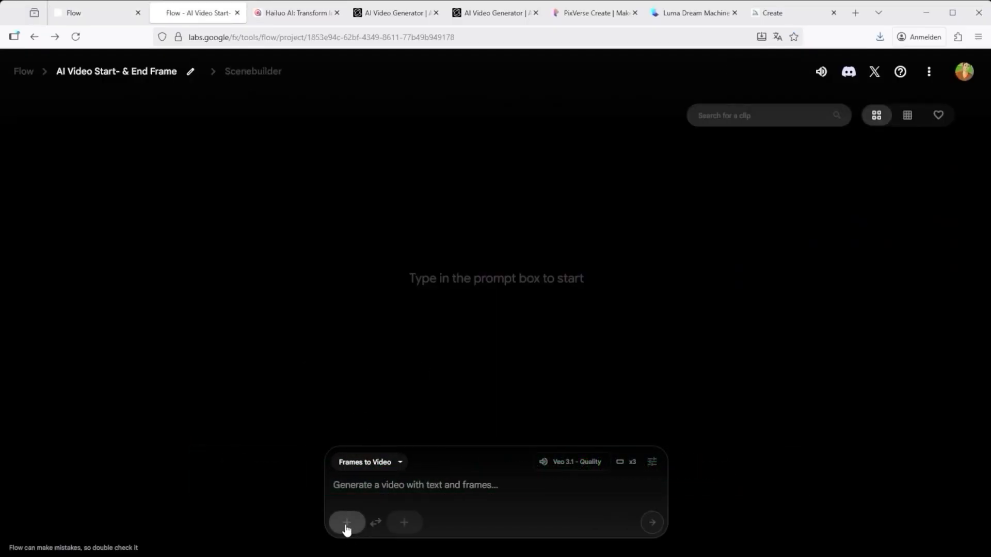
click(346, 523)
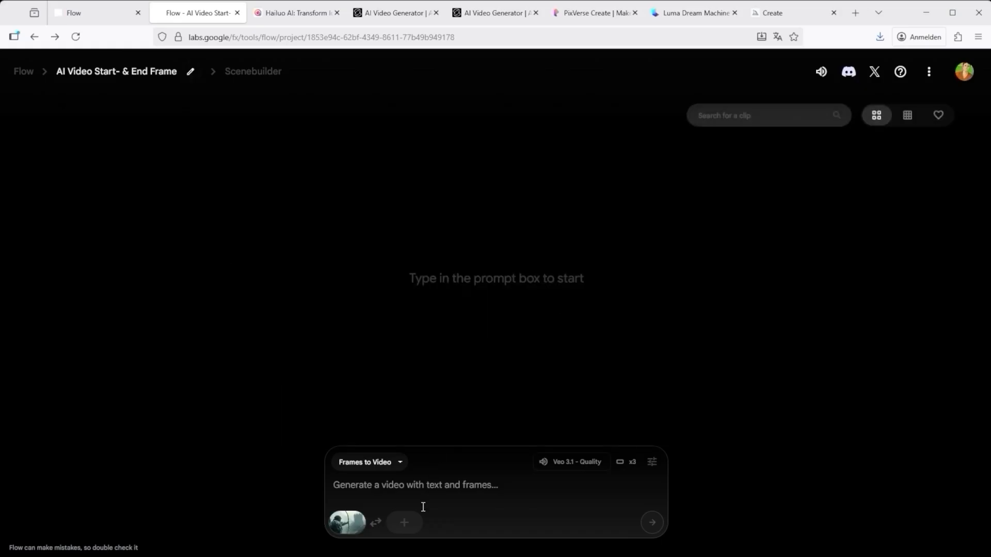
click(404, 522)
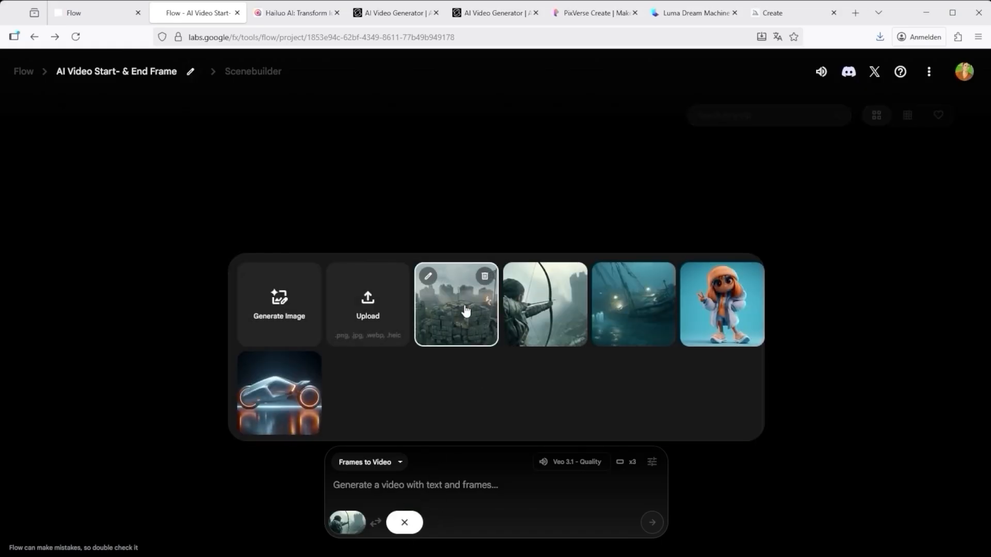
click(455, 304)
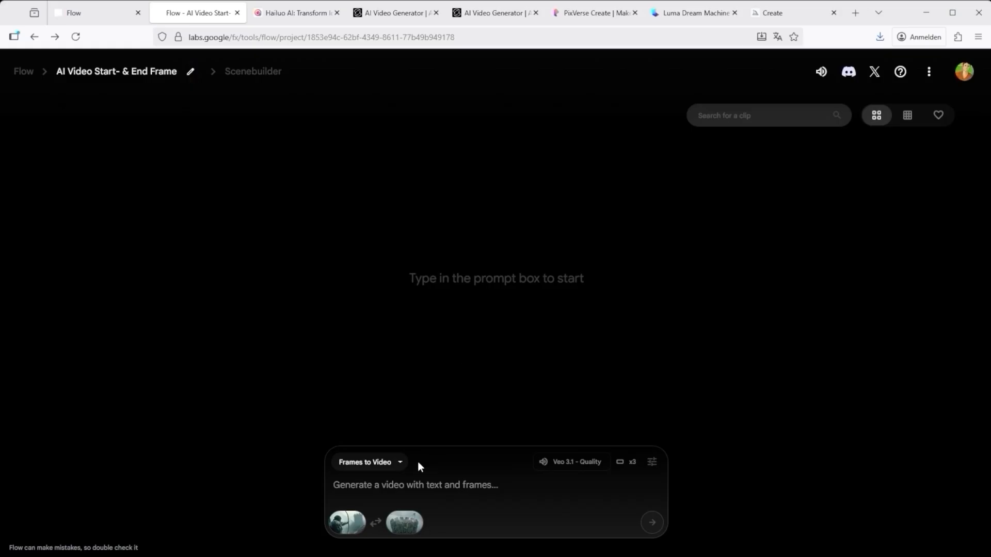
text(cinematic mood. The camera follows the arrow's motion from release to the moment it passes through the ring, shifting focus smoothly from the archer to the tower.)
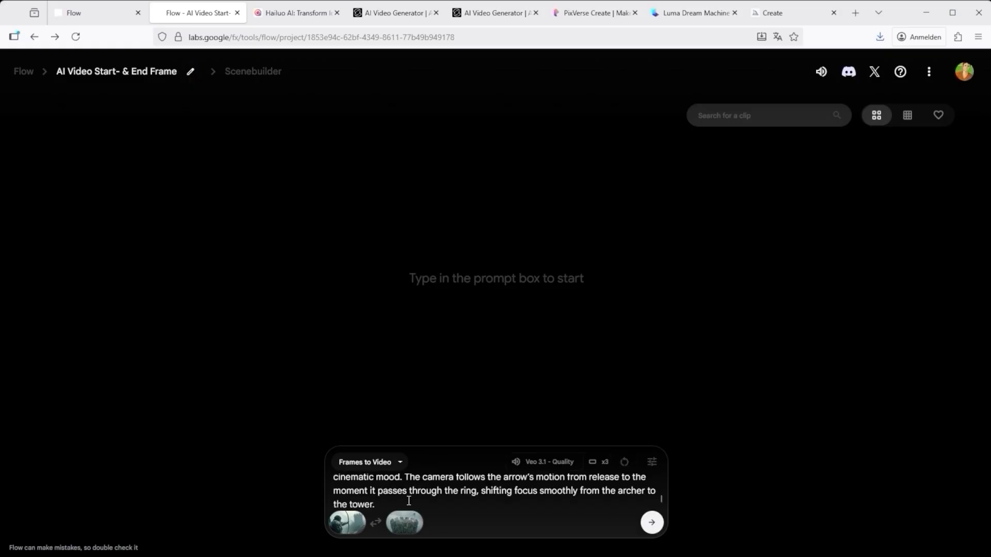
click(651, 463)
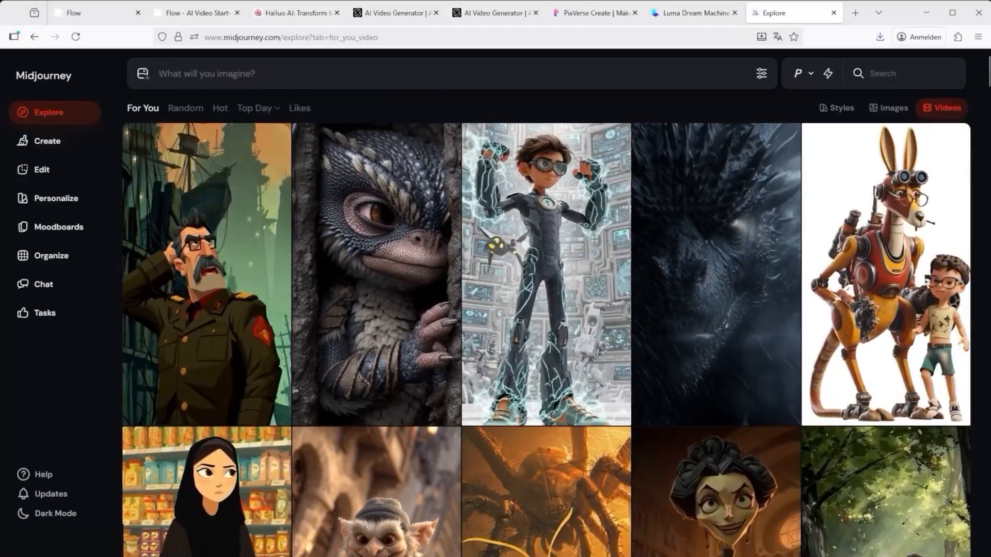
Enter the heading 'The Source Material - what are the challenges?'.
click(111, 12)
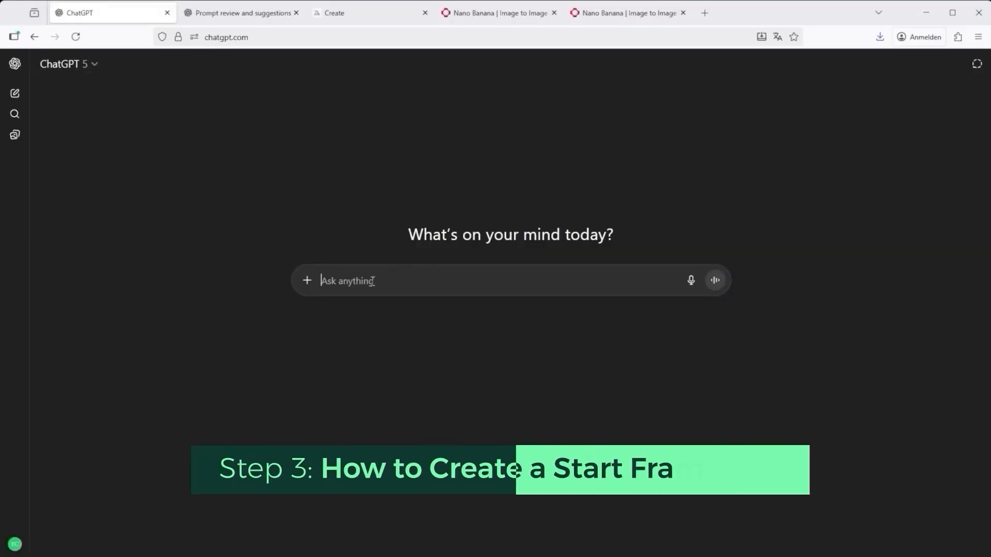
text(The Source Material - what are the challenges?)
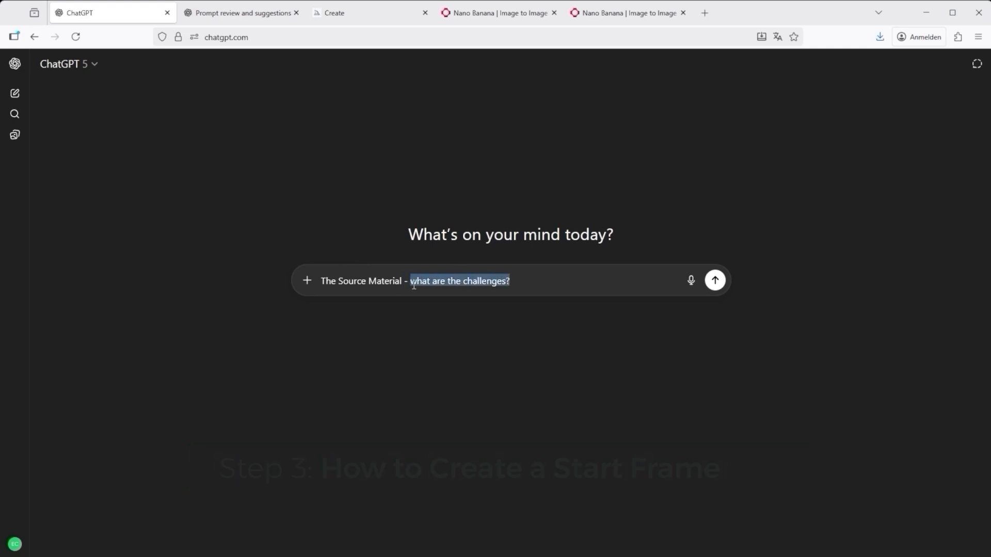
mouse_move(408, 429)
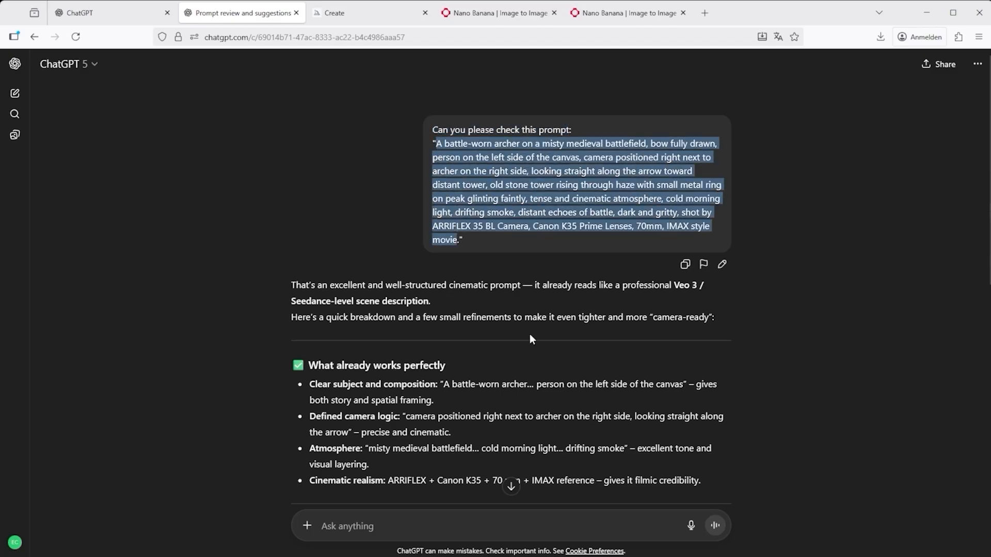
Scroll down the prompt review to its revised fine-tuned version and reasoning.
click(758, 236)
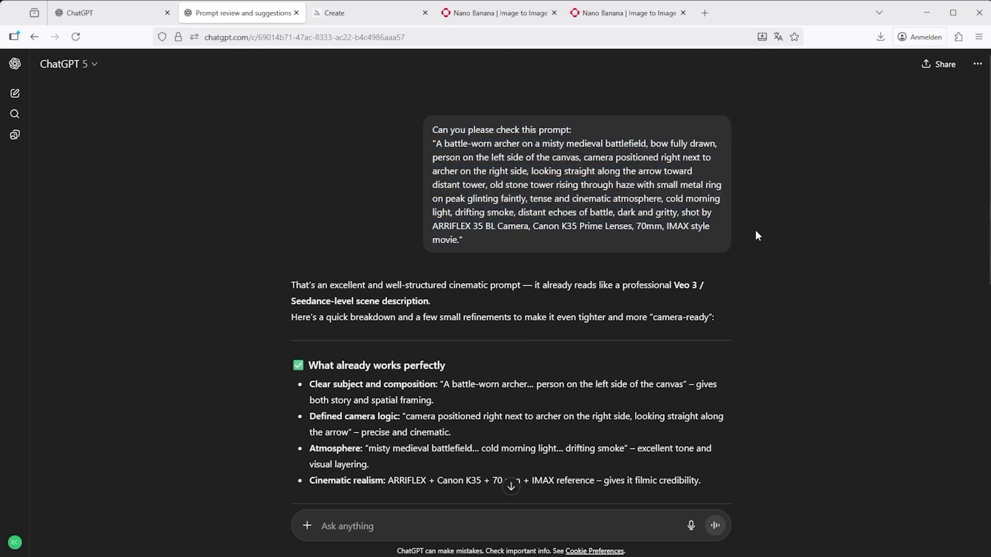
scroll(down, 3)
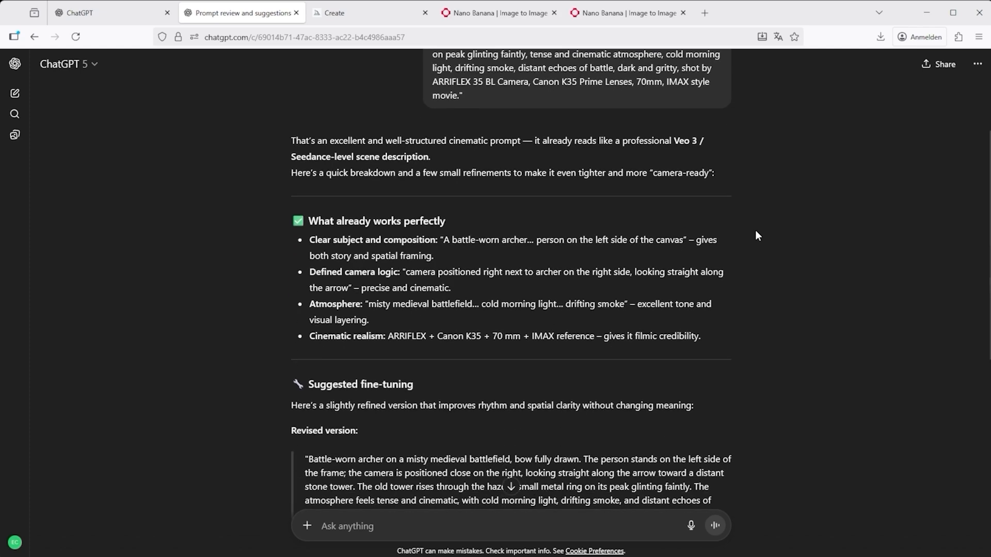
scroll(down, 3)
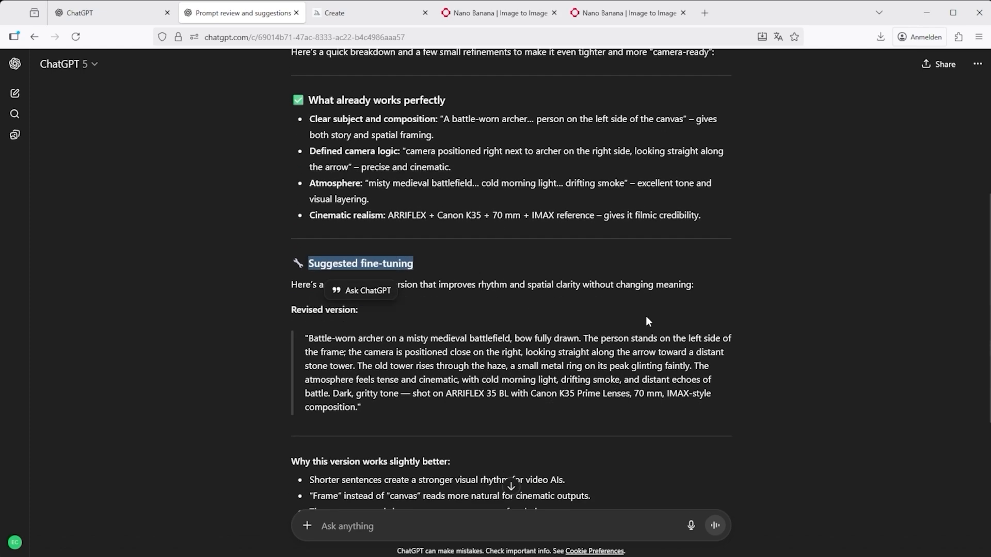
scroll(down, 3)
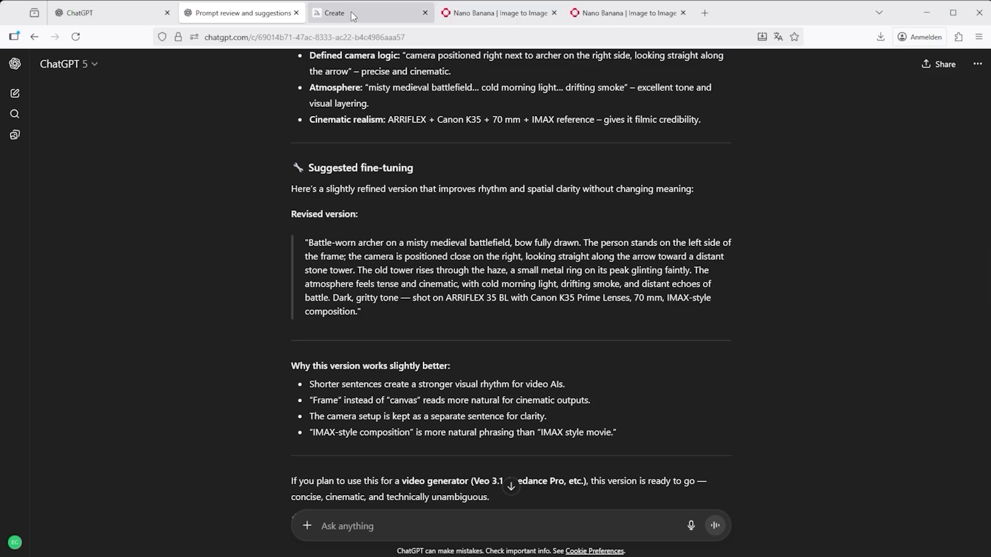
Browse the Midjourney generations page down to the upscaled archer-and-tower images.
click(342, 12)
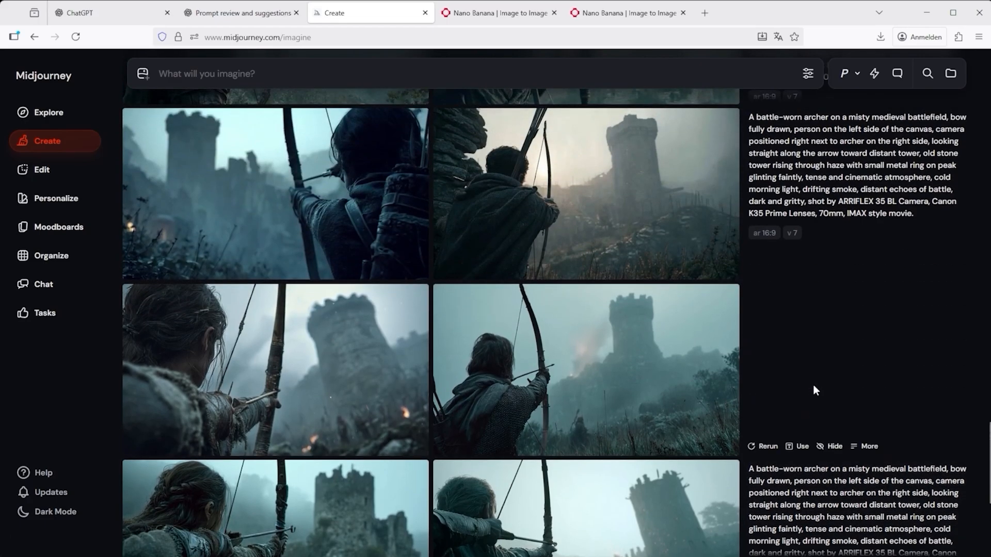
scroll(down, 3)
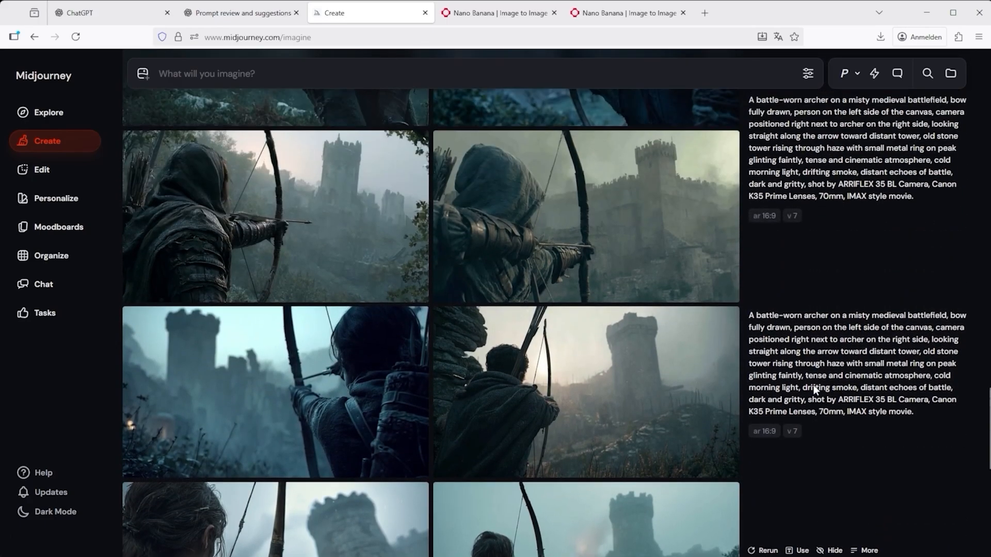
scroll(down, 3)
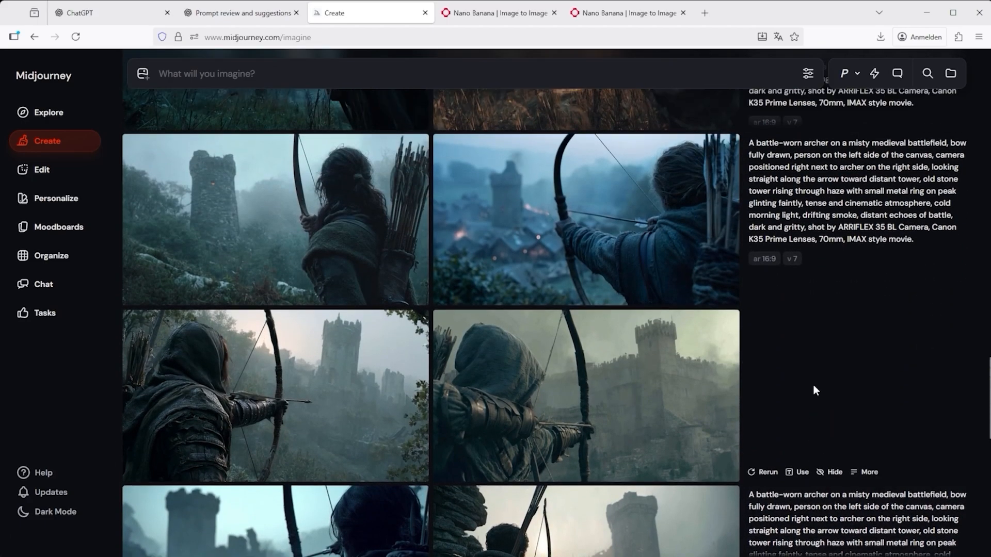
scroll(down, 3)
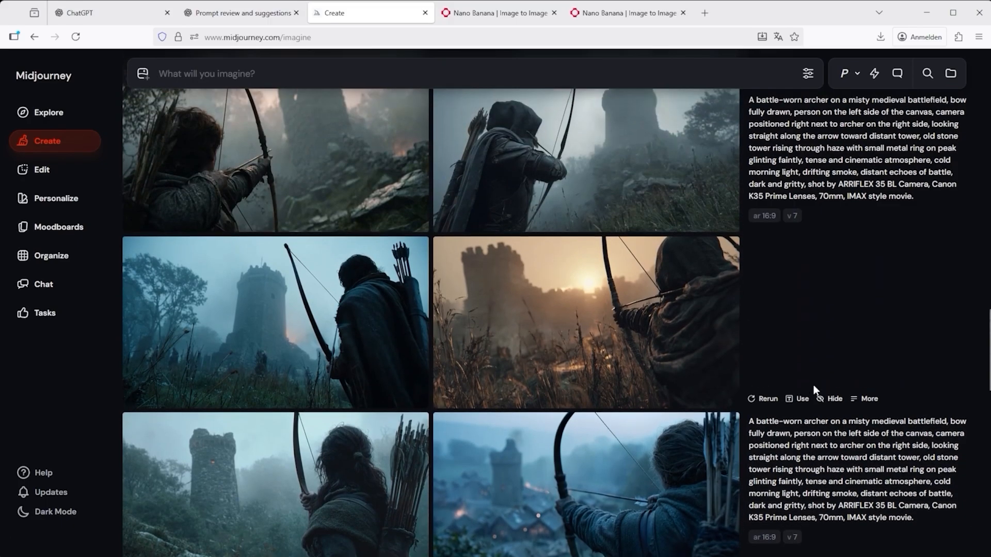
scroll(down, 3)
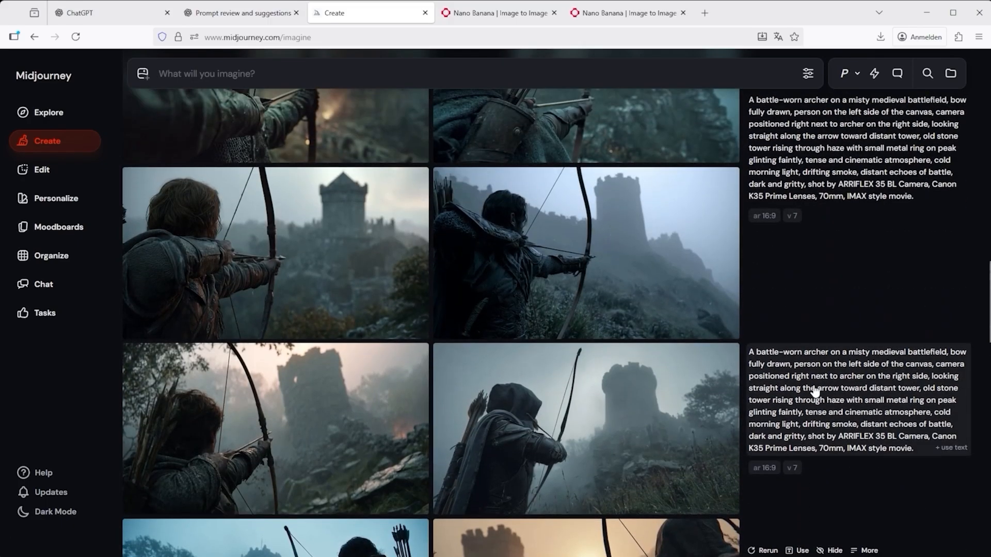
scroll(down, 3)
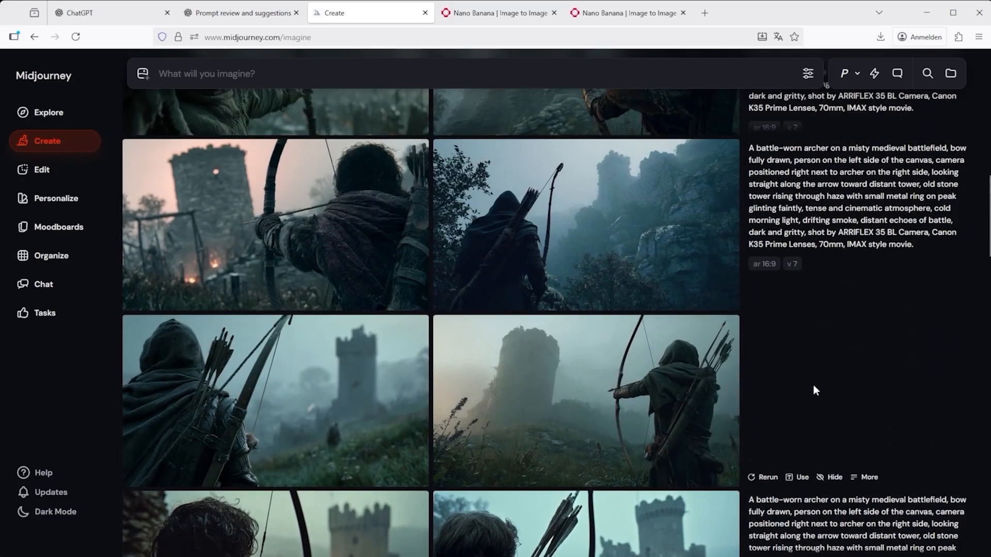
scroll(down, 3)
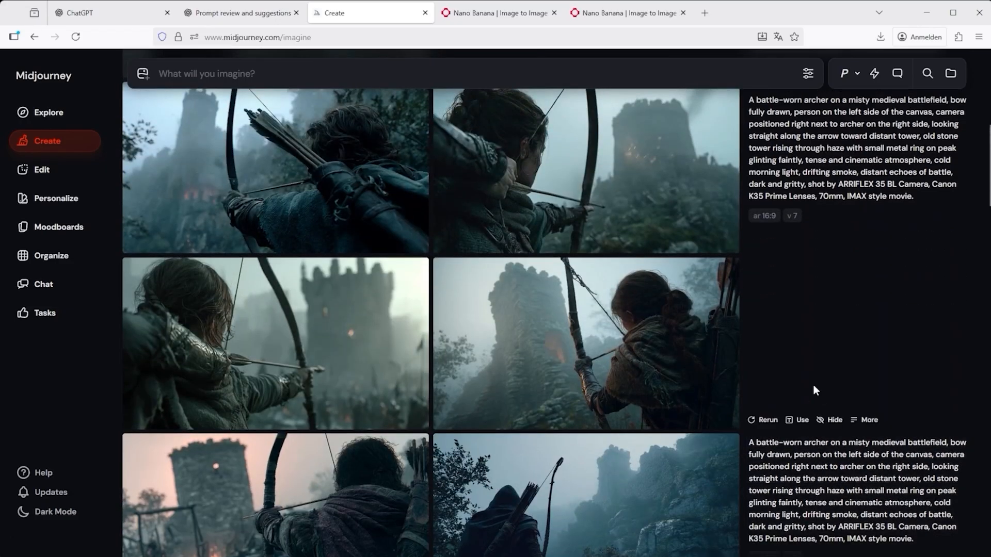
scroll(down, 3)
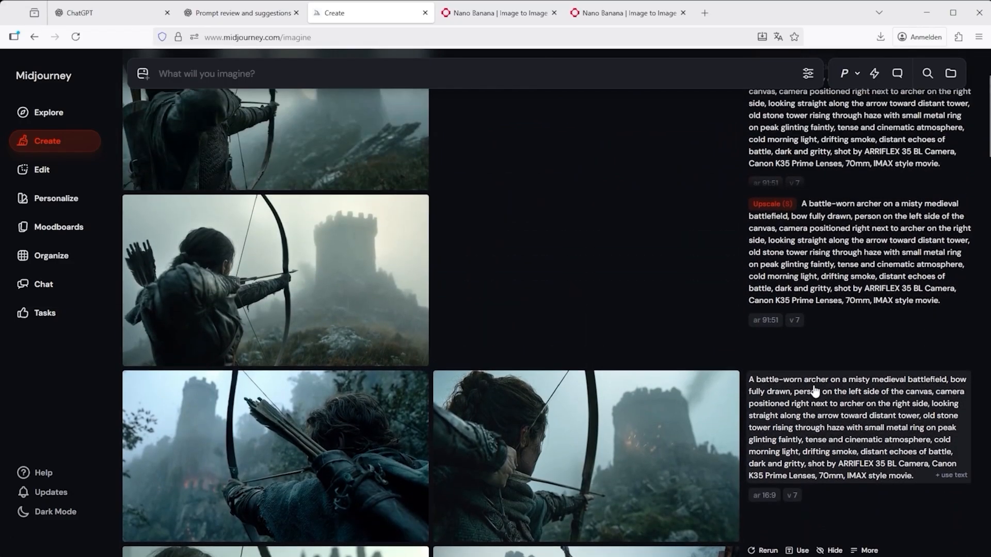
scroll(up, 3)
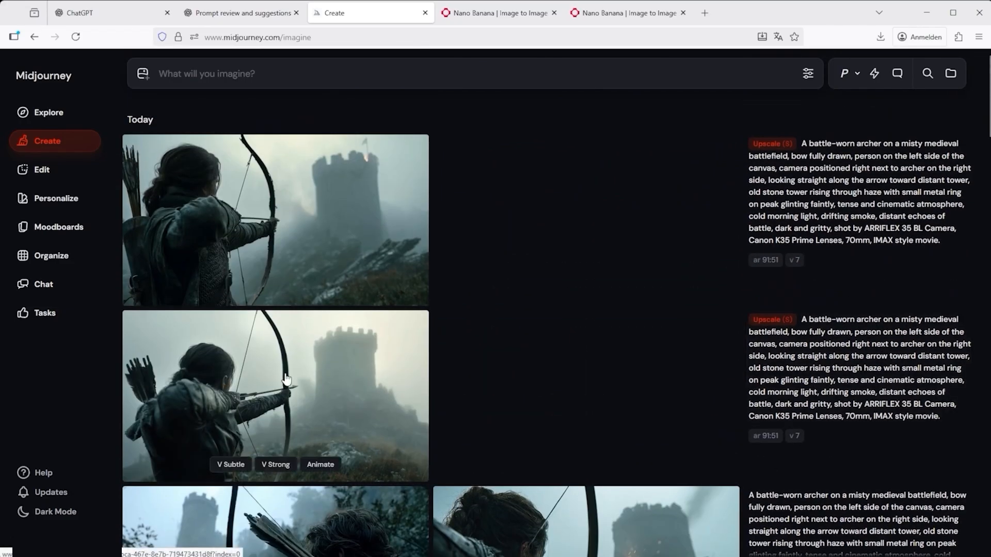
mouse_move(753, 119)
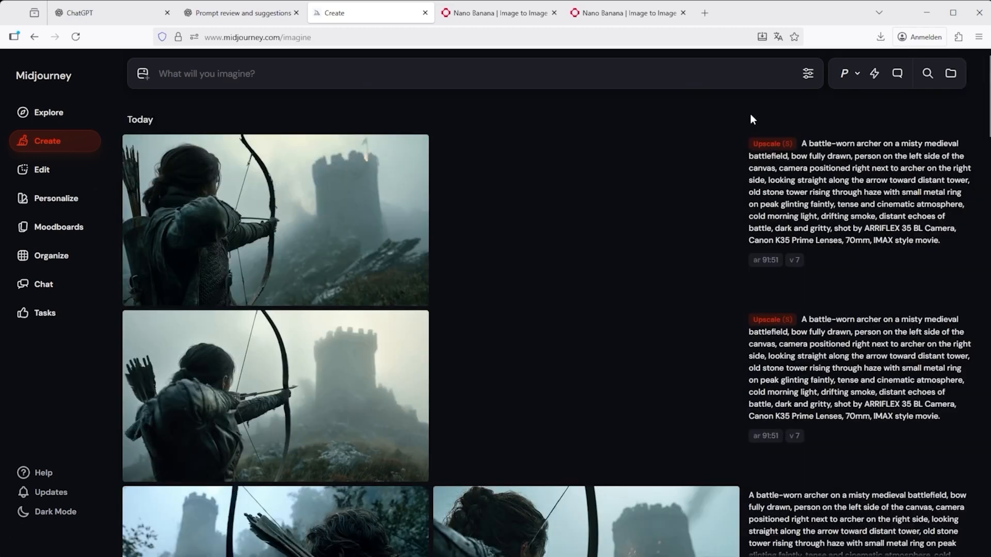
View the upscaled archer-and-tower image full size, then return to the fal.ai edit page.
click(274, 219)
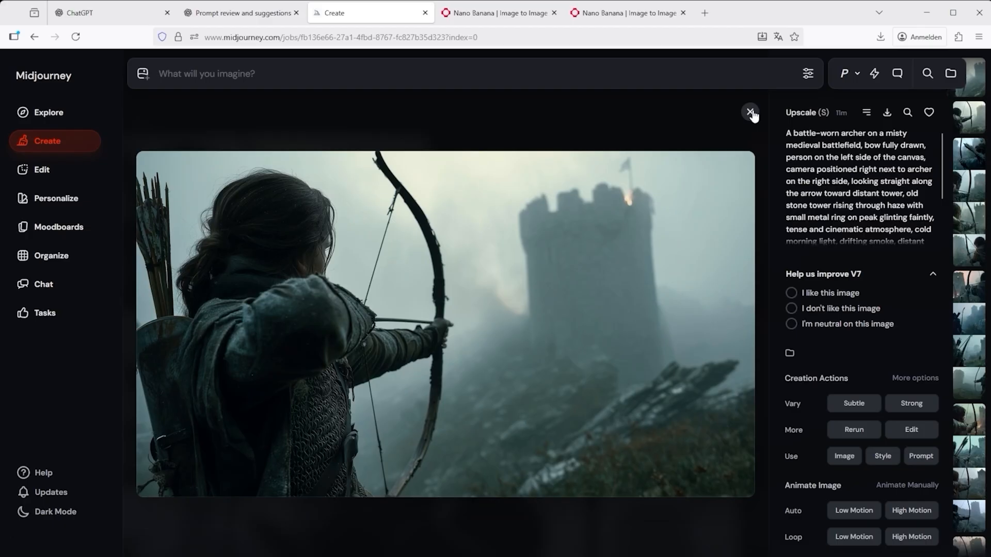
click(627, 12)
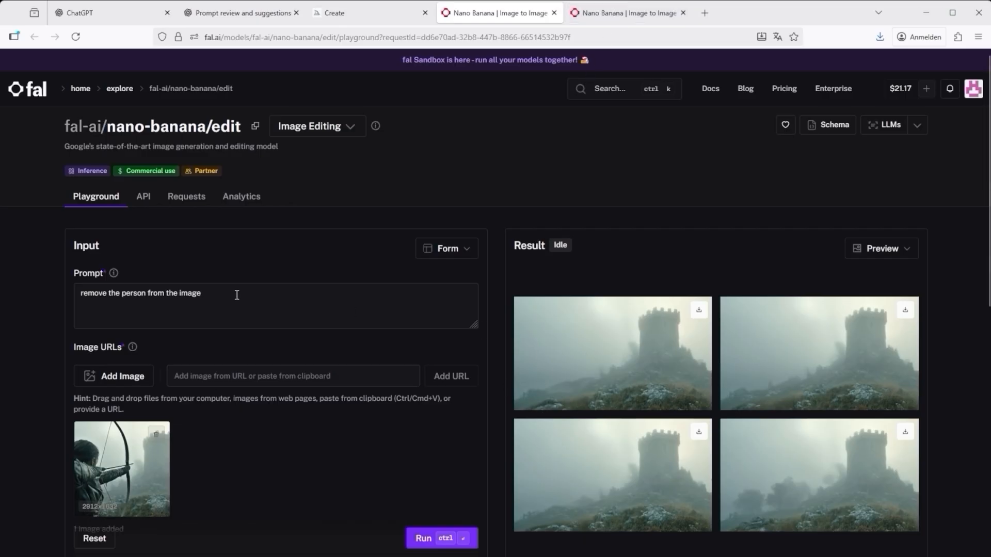
mouse_move(568, 308)
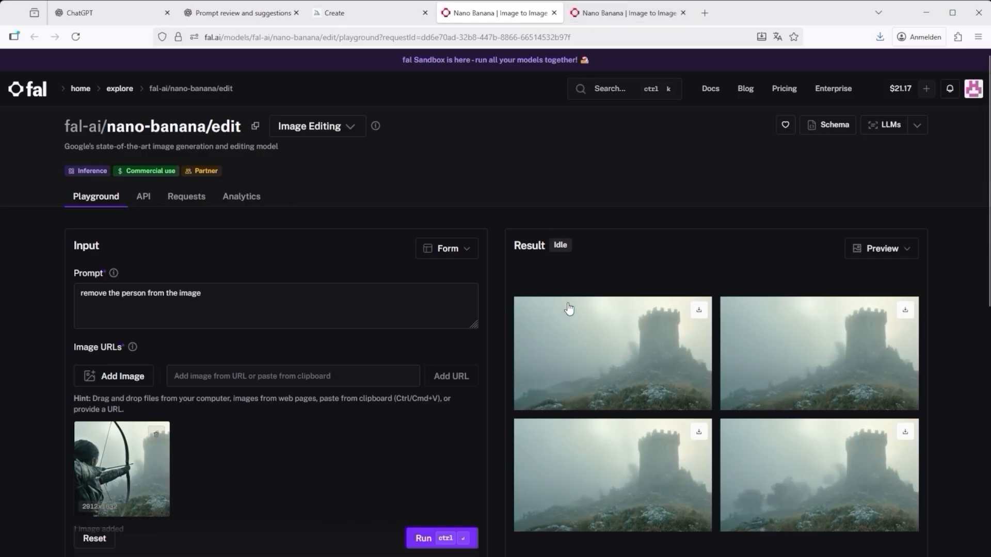
mouse_move(576, 337)
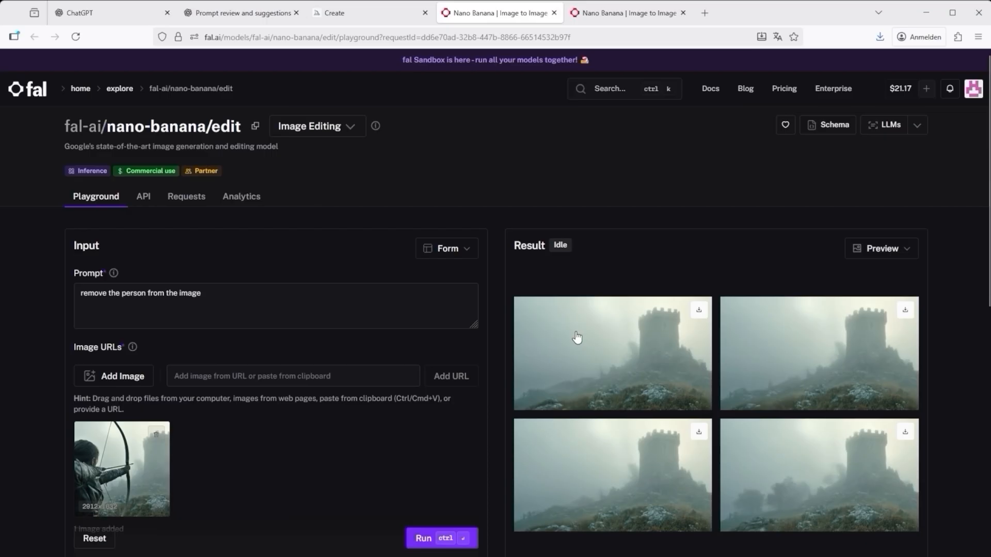
View the foggy stone tower and the white-background archer results enlarged in the lightbox.
click(610, 353)
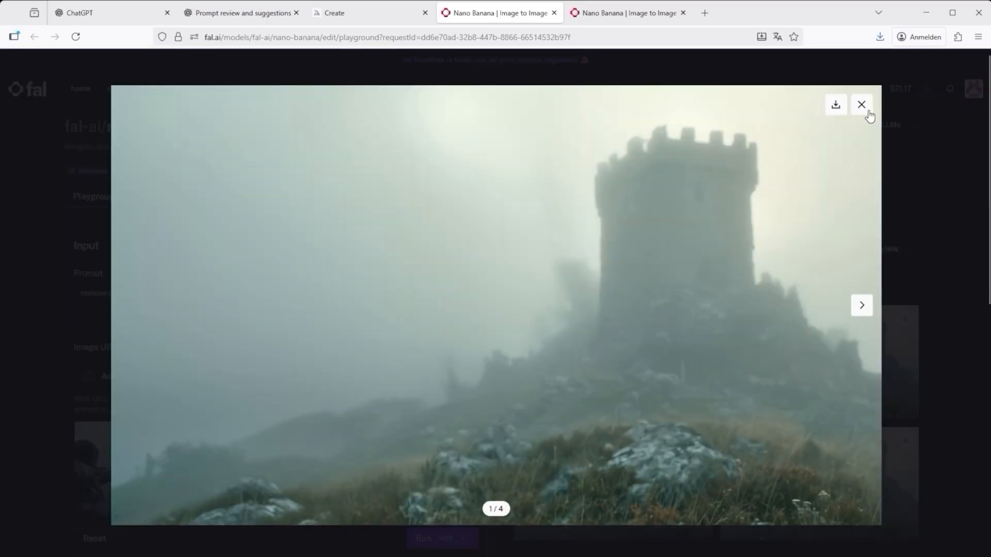
click(861, 104)
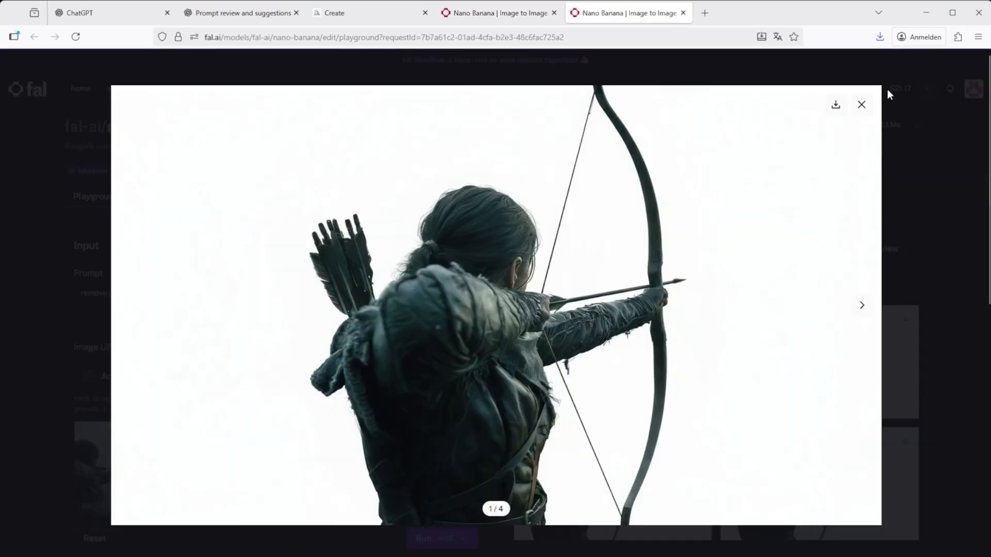
click(861, 104)
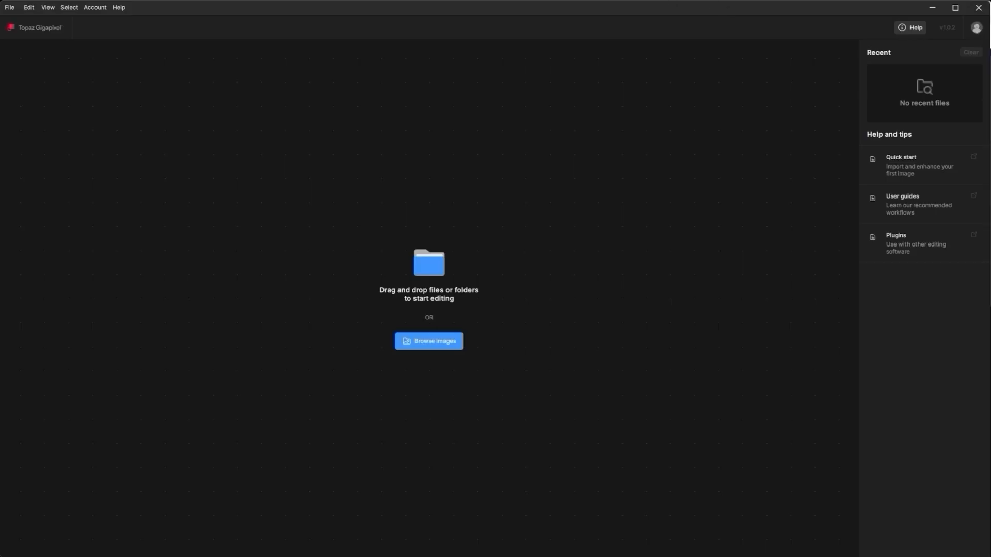
Load the archer montage and set a 4x upscale to 11648 × 6528 with the Art & CG model.
click(428, 341)
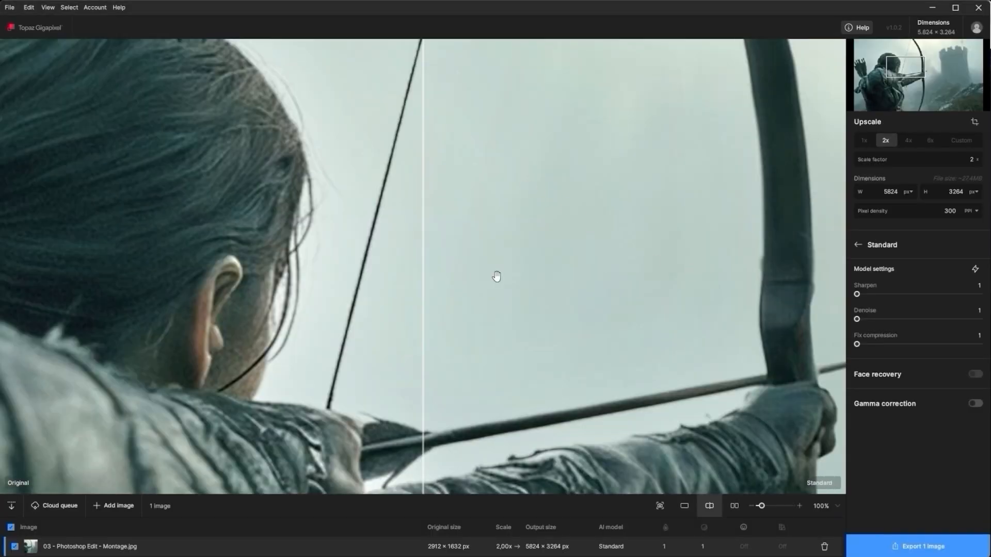
click(880, 246)
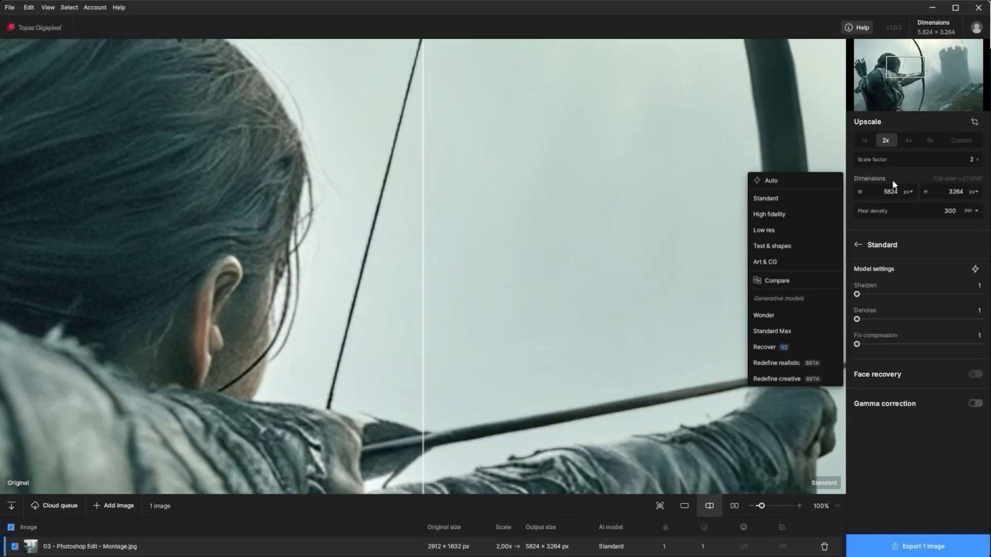
click(908, 139)
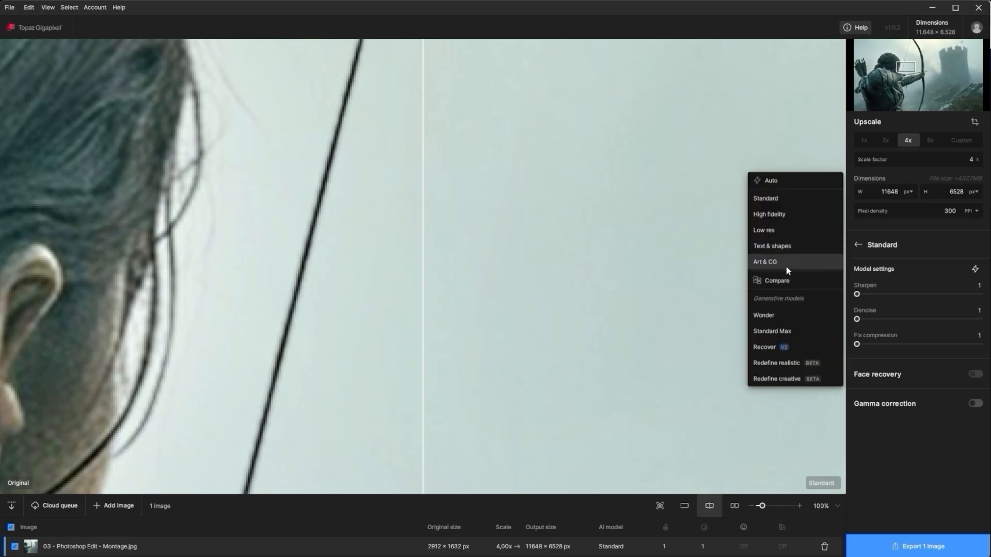
click(765, 261)
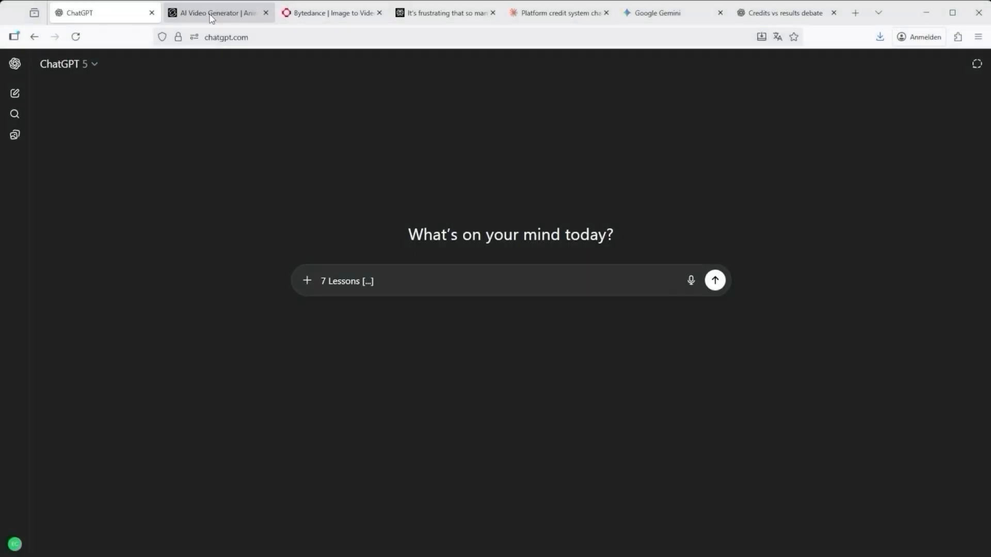
Show the Seedance Pro Fast request history with its four archer-and-tower clip results.
click(216, 12)
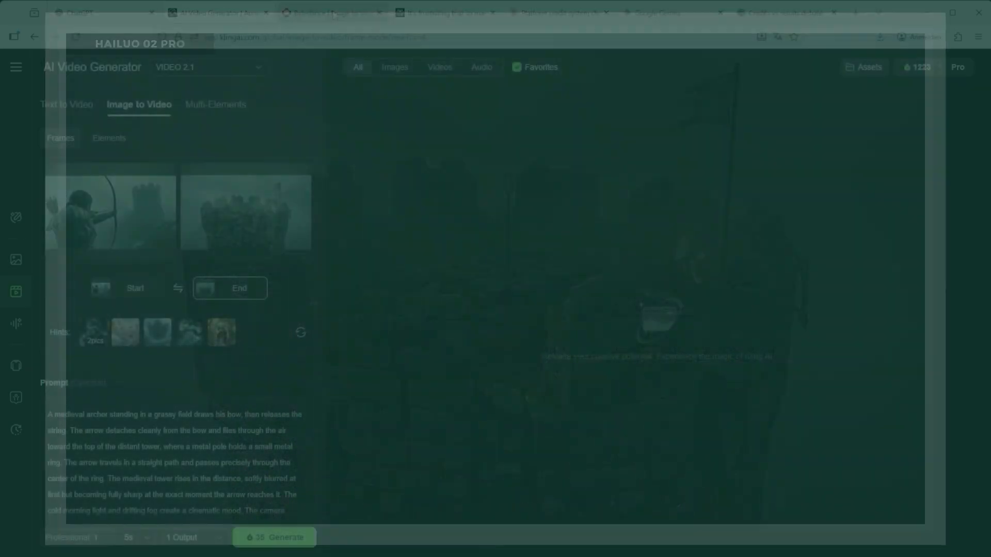
click(332, 13)
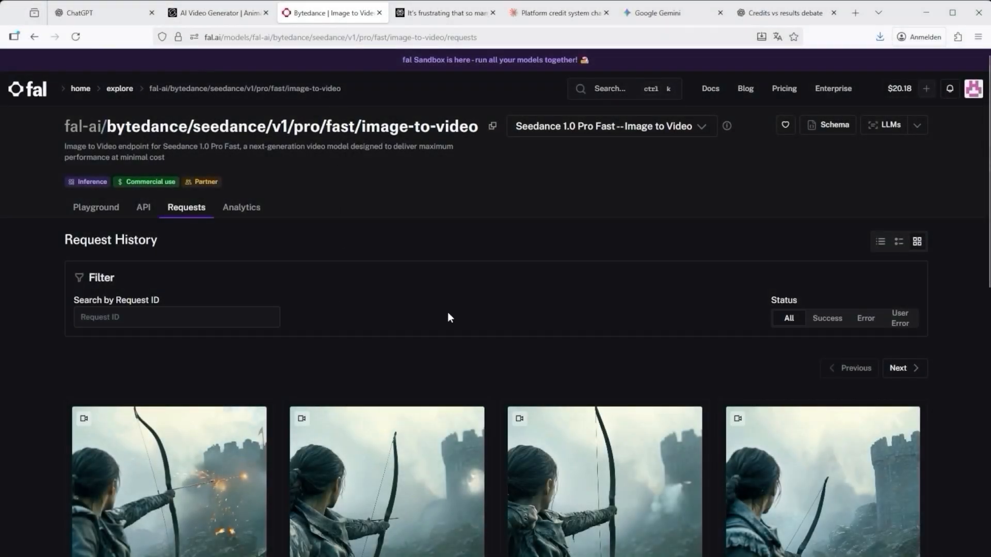
scroll(down, 3)
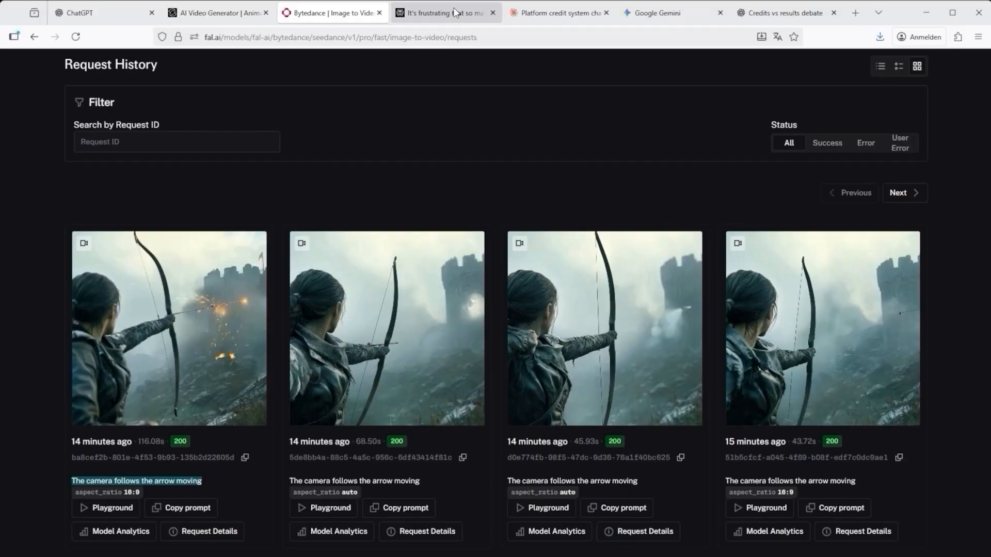
Read Perplexity's, Claude's and Gemini's answers on credit-based pricing, then move to Runway.
click(443, 13)
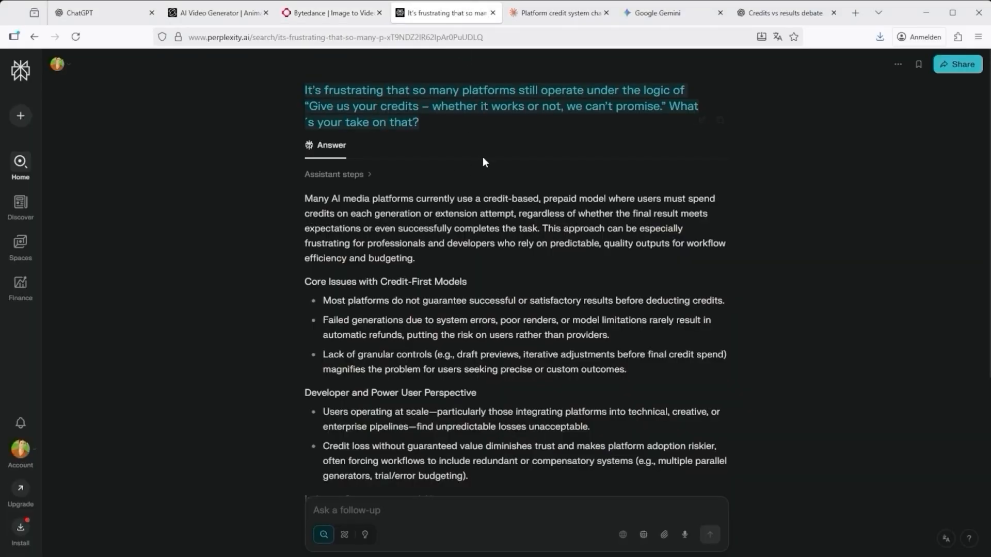
click(558, 13)
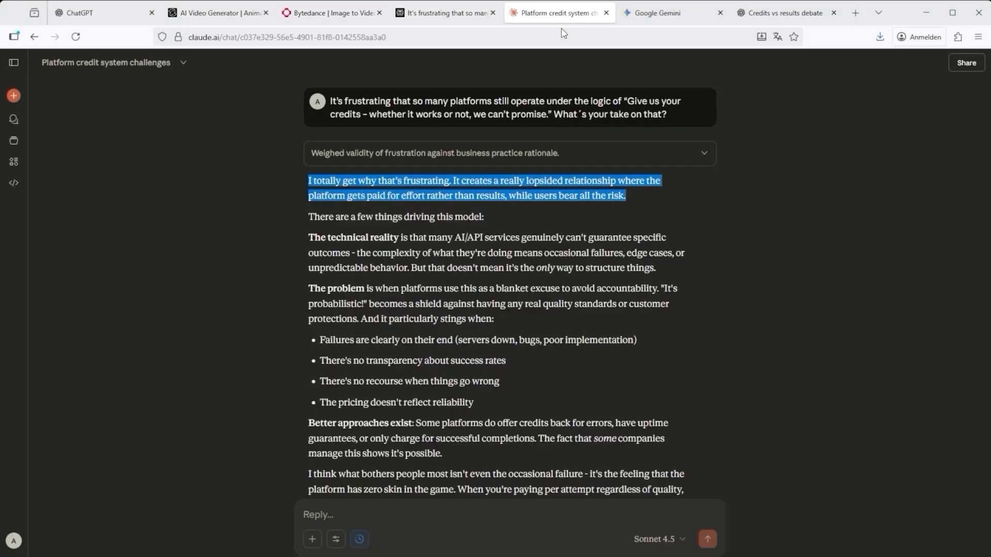
scroll(down, 3)
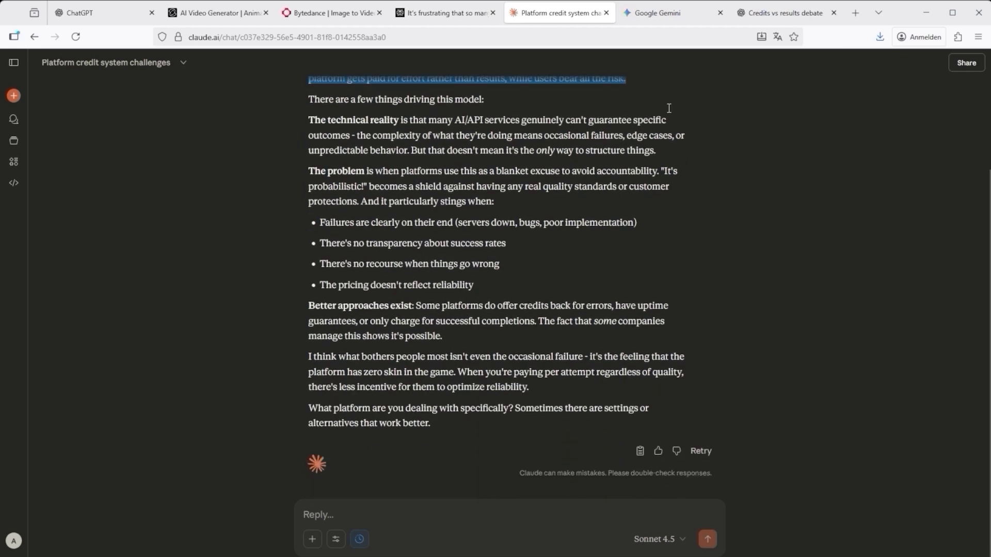
click(652, 13)
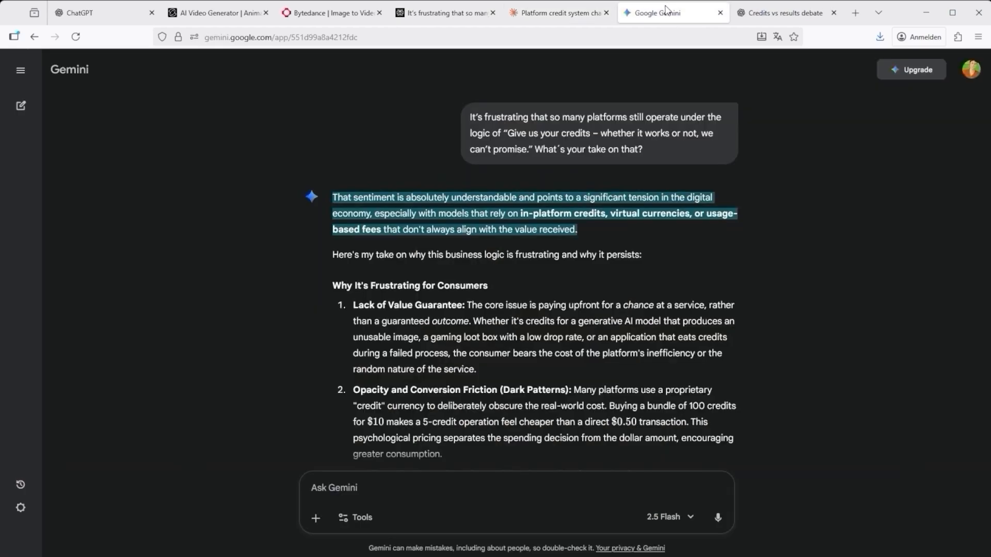
scroll(down, 3)
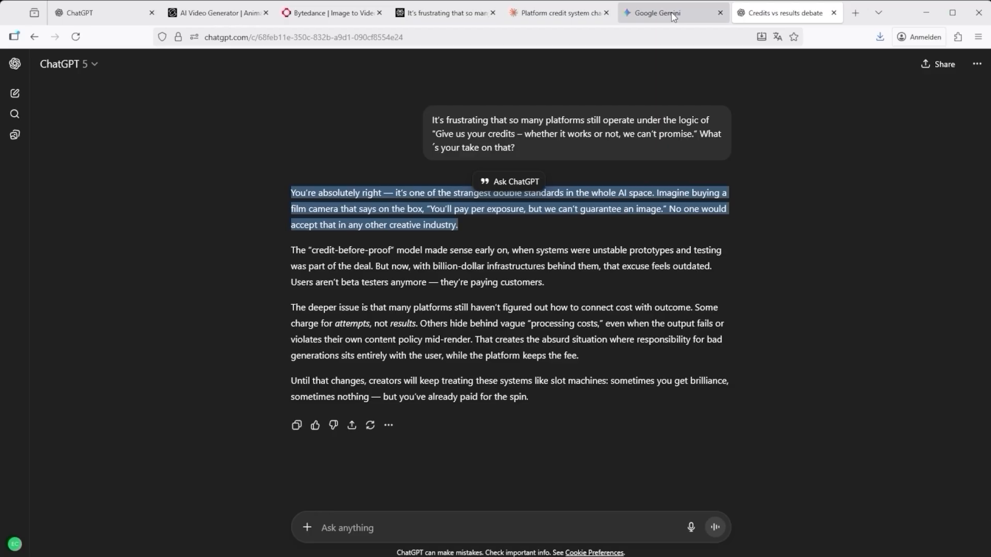
mouse_move(817, 149)
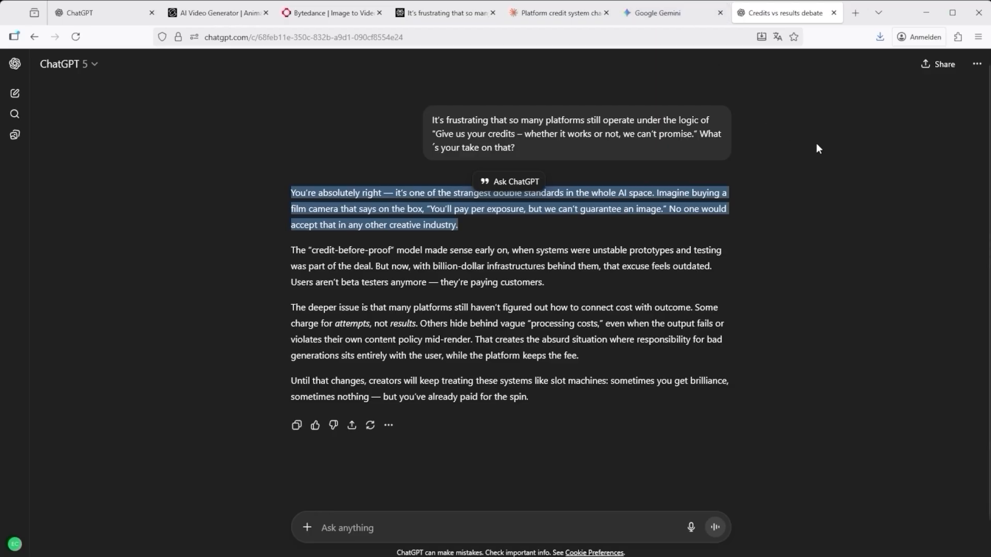
click(80, 13)
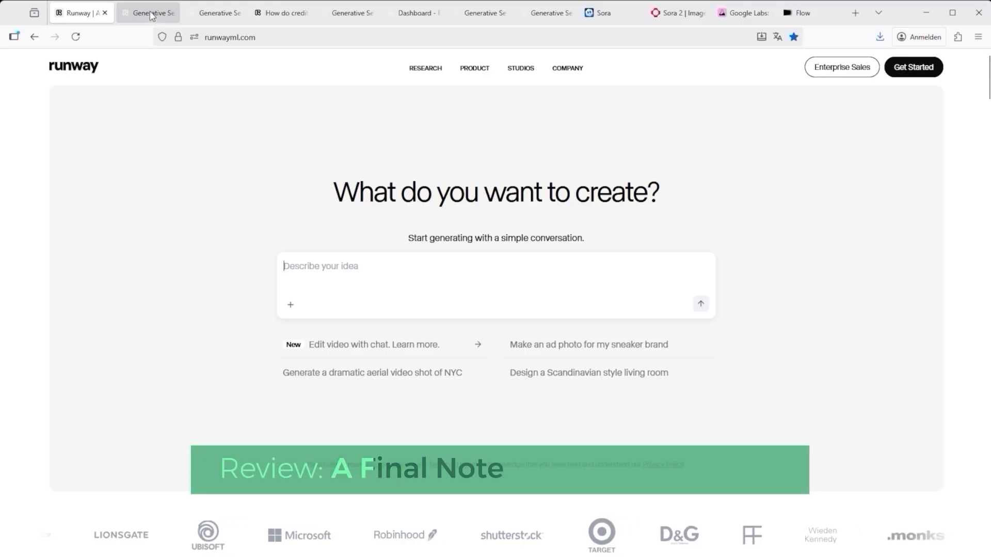
Review the Runway workspace and the Medieval Archery Precision Shot session.
click(148, 12)
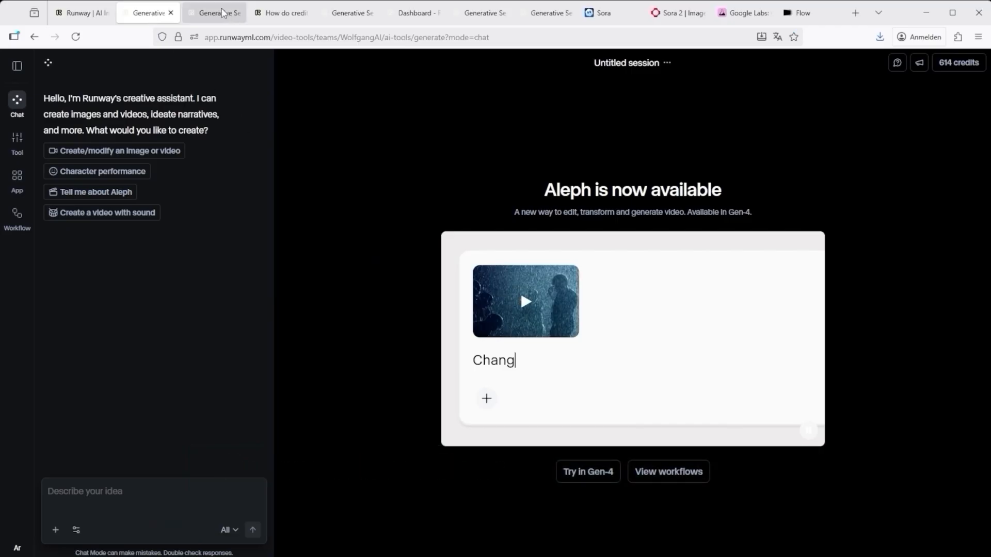
click(525, 300)
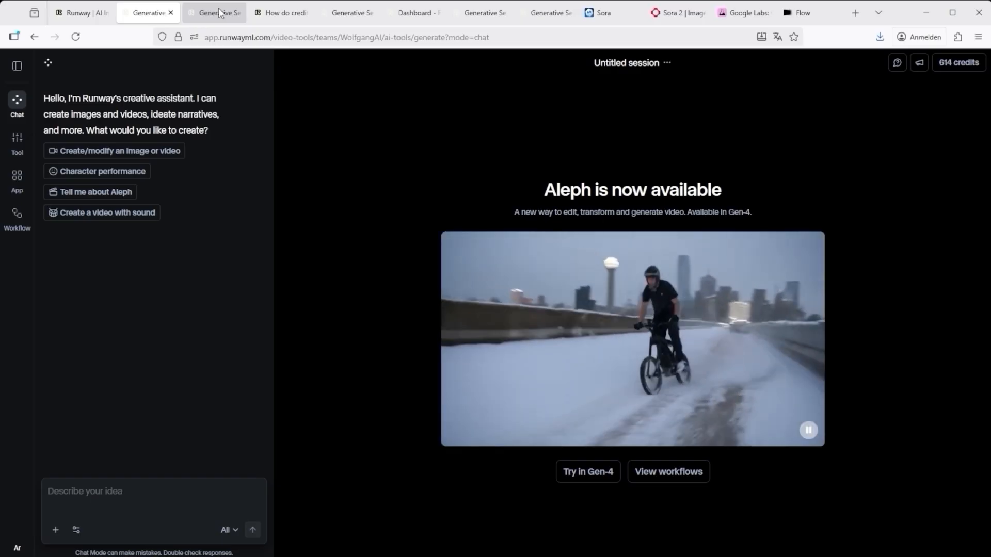
click(213, 12)
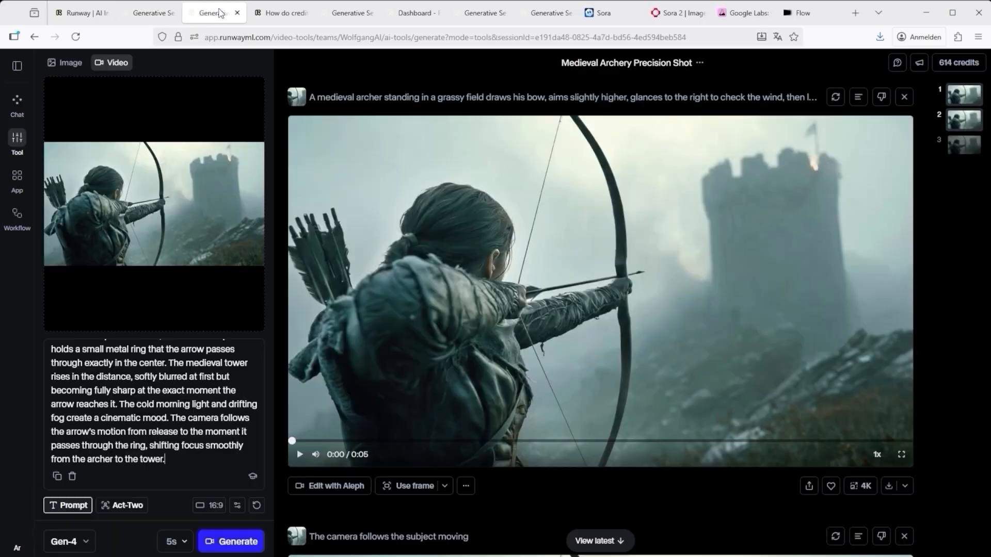
mouse_move(176, 541)
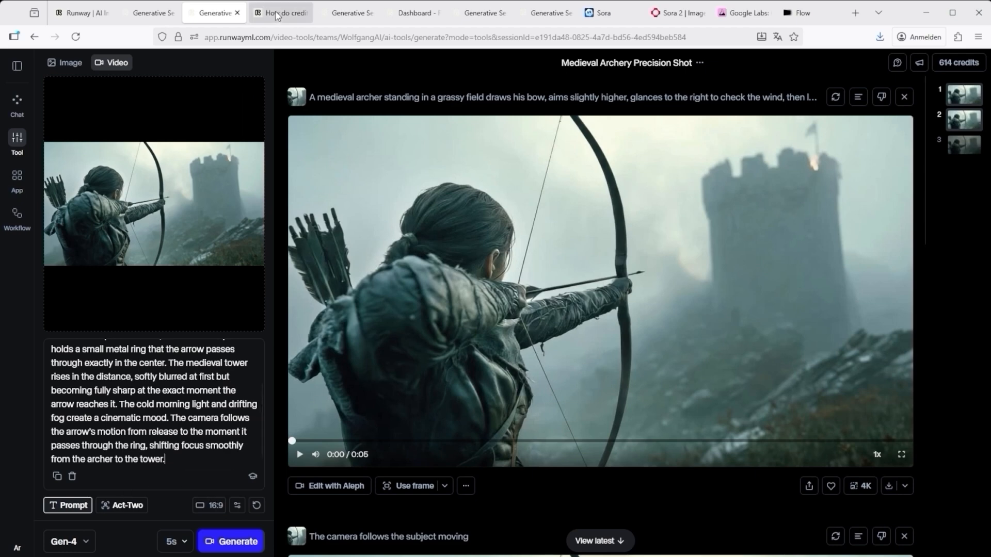
Check the Help Center credit-cost article, then return to the generative apps workspace.
click(279, 12)
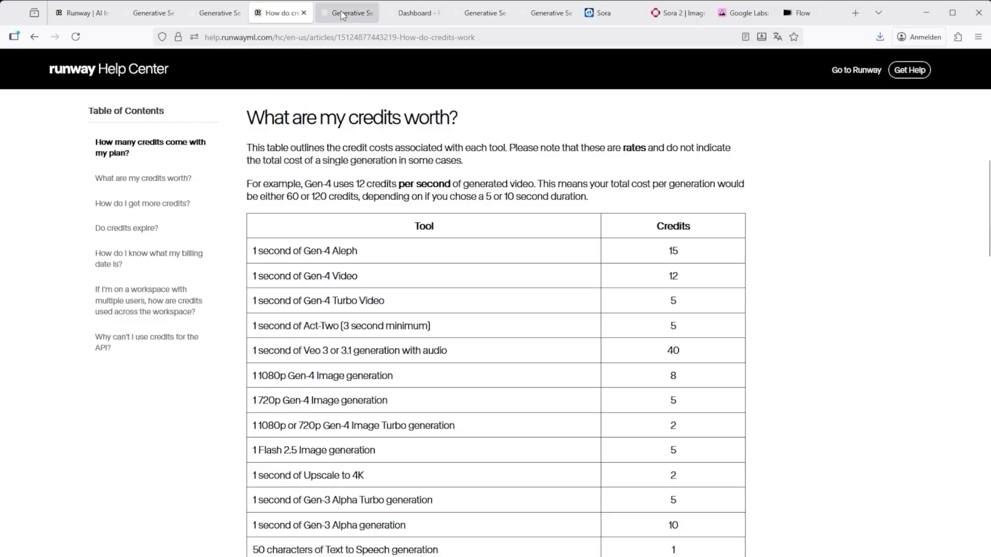
click(346, 12)
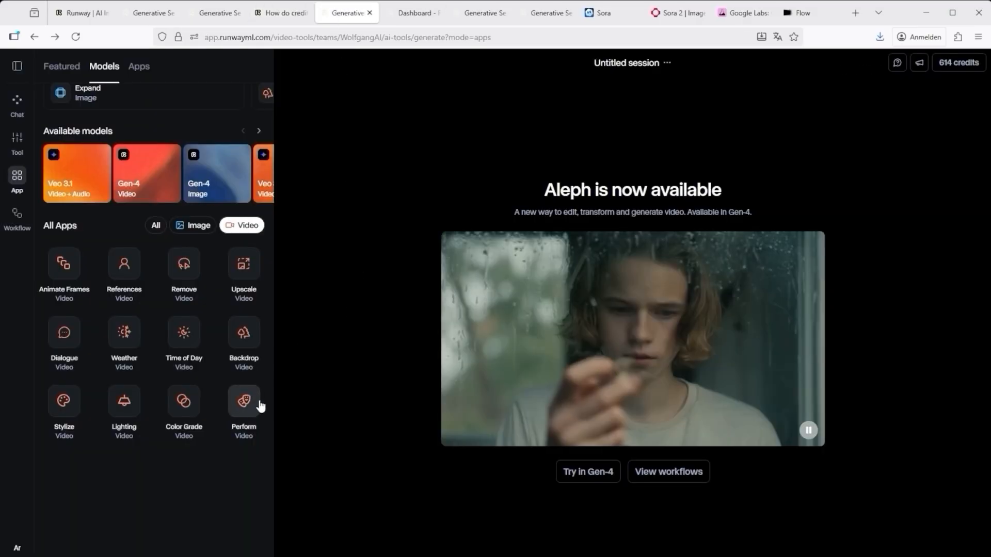
Browse Act-Two and All Tools, then show the Weather app with Snow and Rain presets.
click(243, 404)
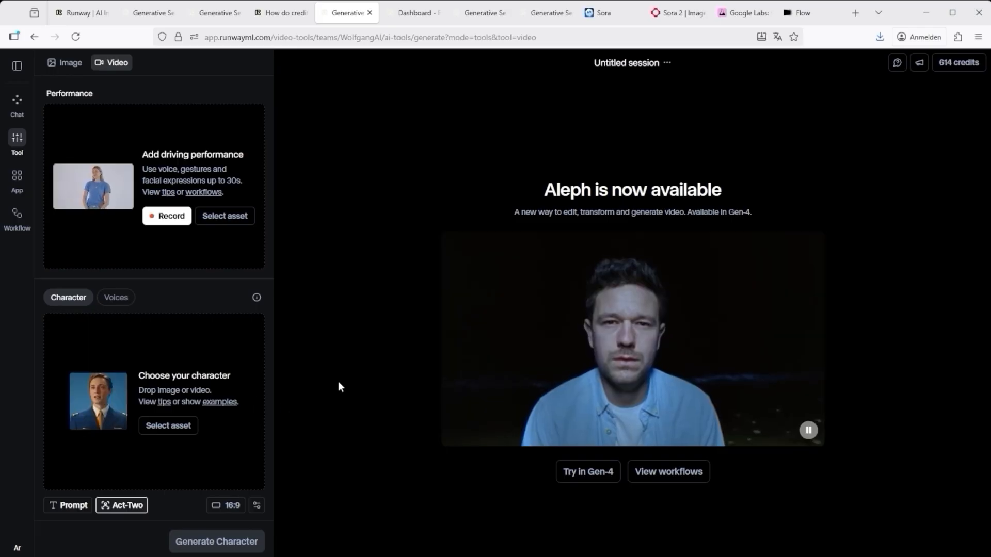
click(411, 12)
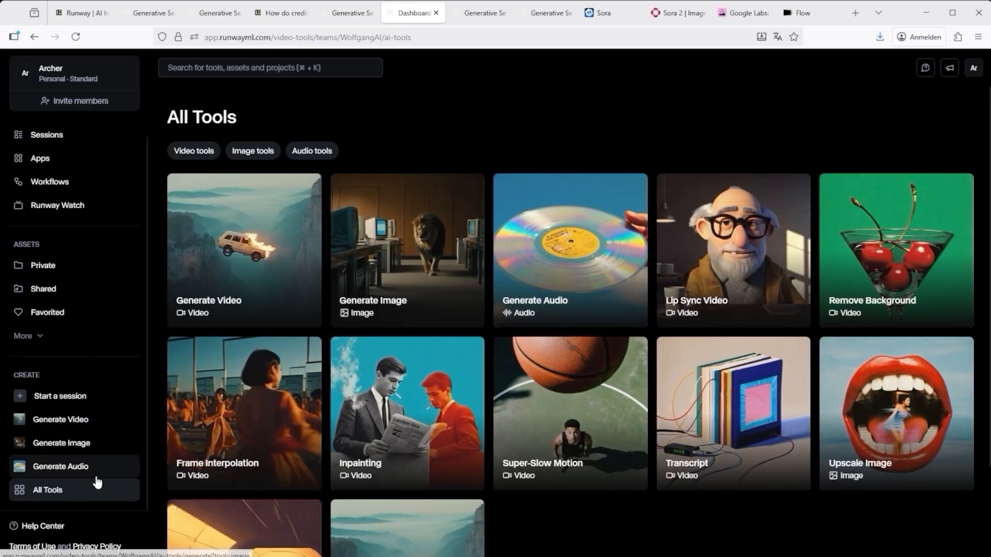
mouse_move(292, 103)
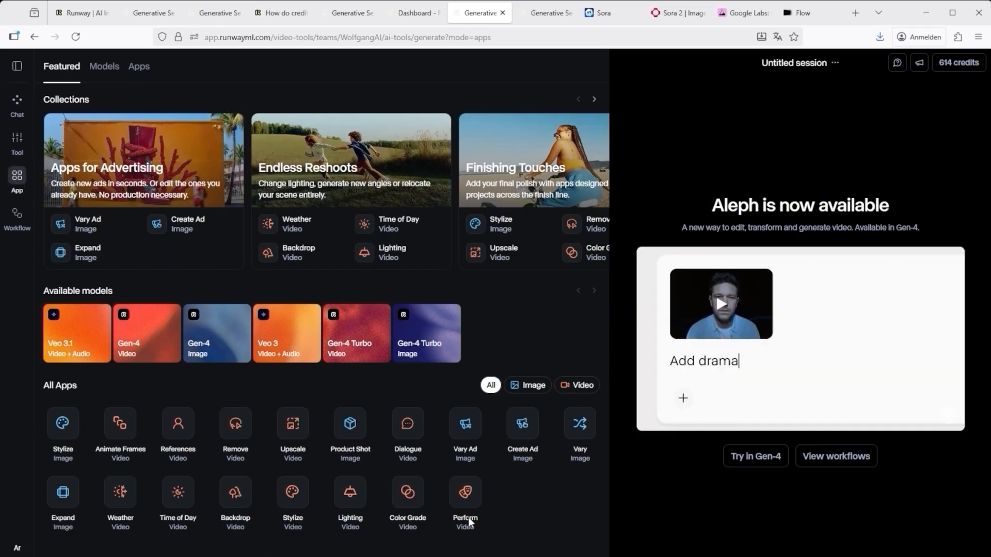
click(720, 304)
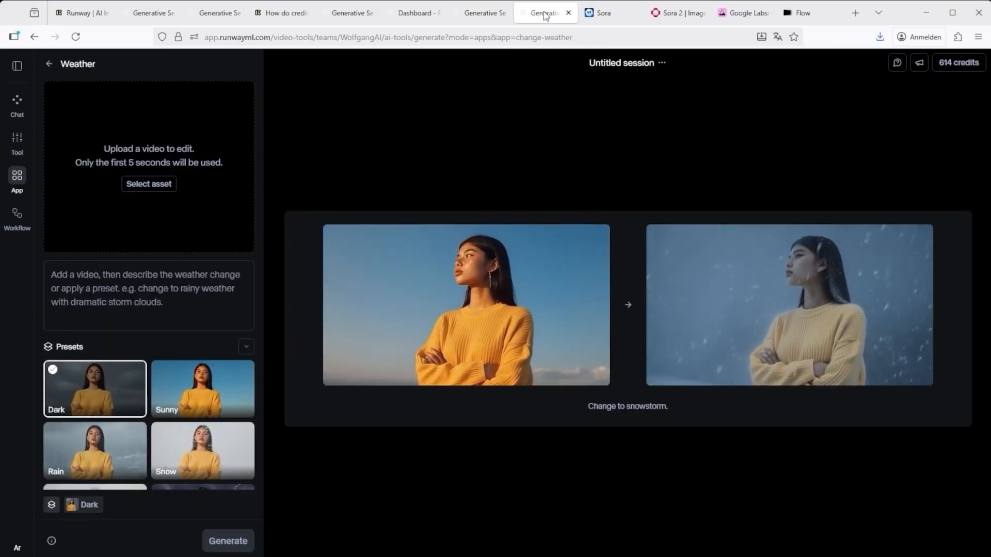
click(202, 451)
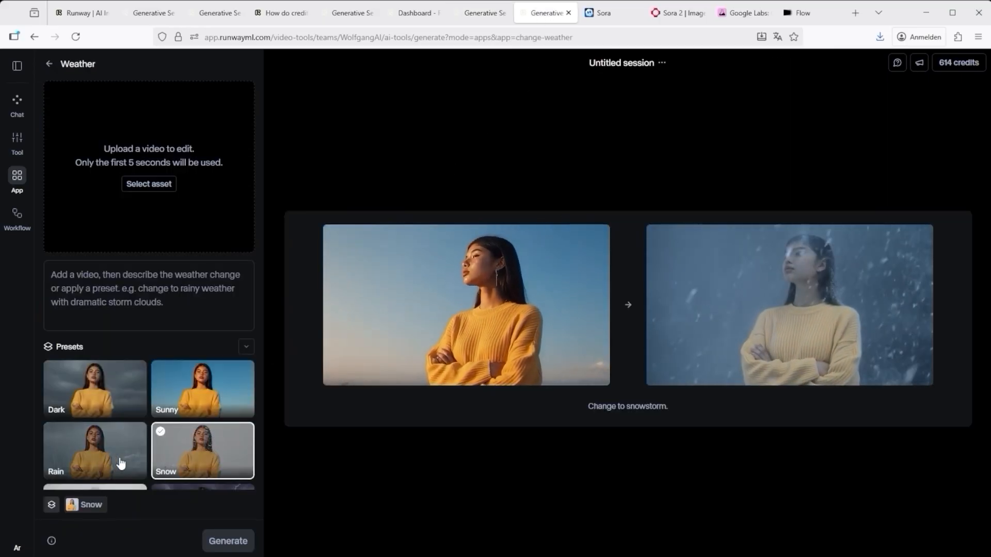
scroll(down, 3)
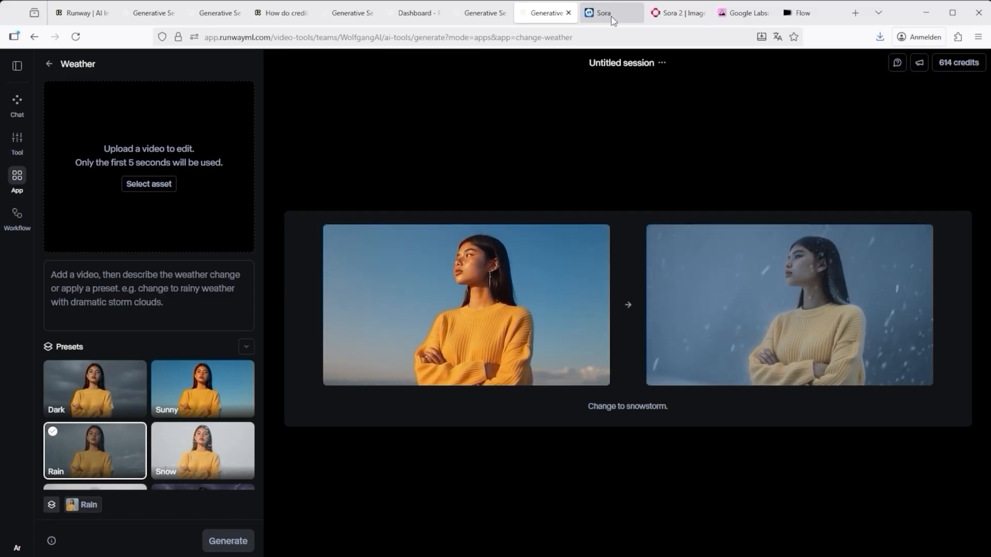
Show the fal.ai Sora 2 Pro image-to-video form and select its example skydiver prompt.
click(610, 13)
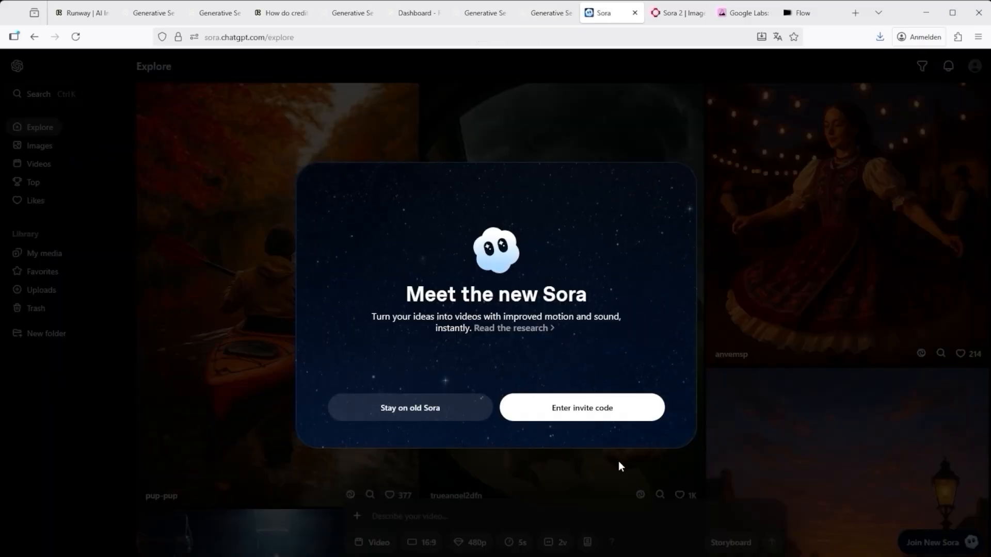
mouse_move(664, 12)
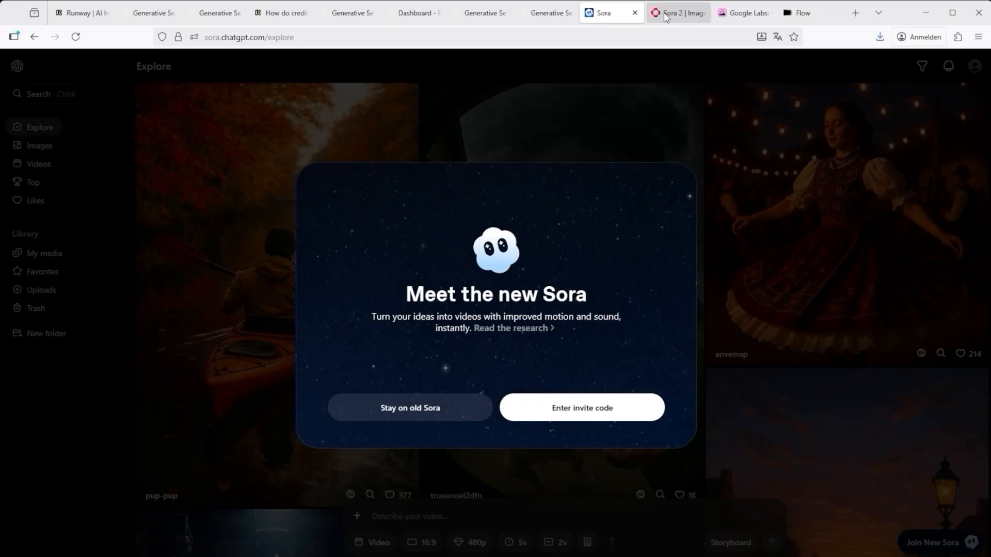
click(677, 12)
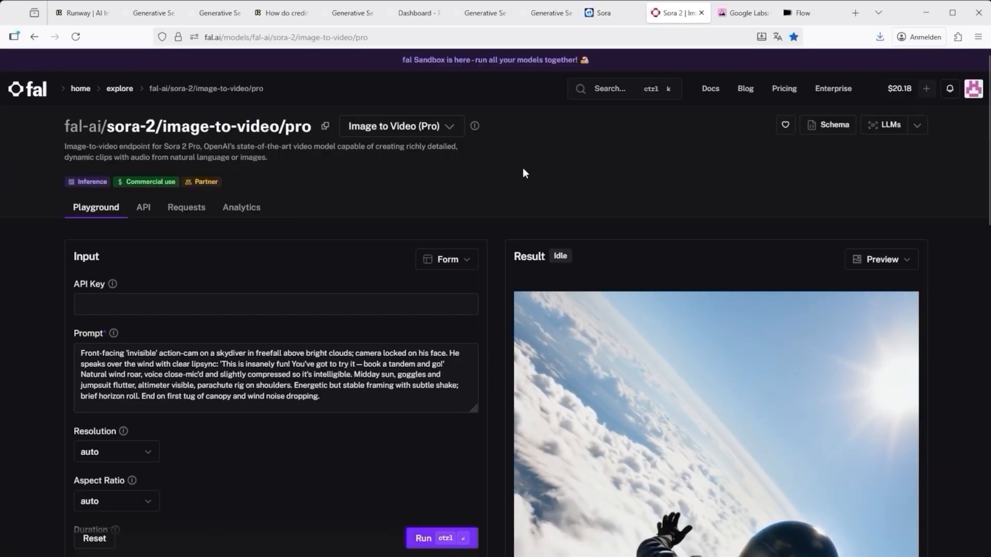
scroll(down, 3)
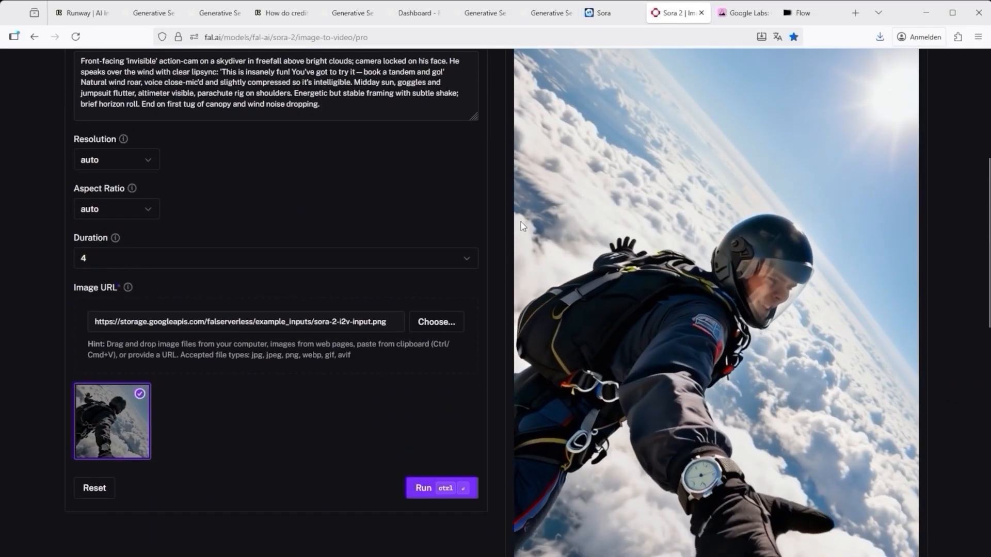
scroll(up, 3)
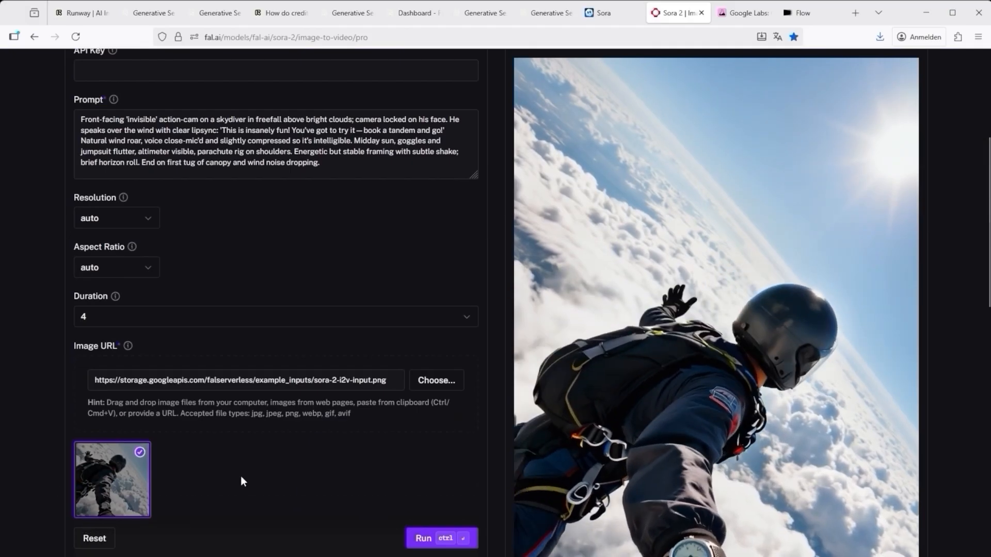
triple_click(271, 141)
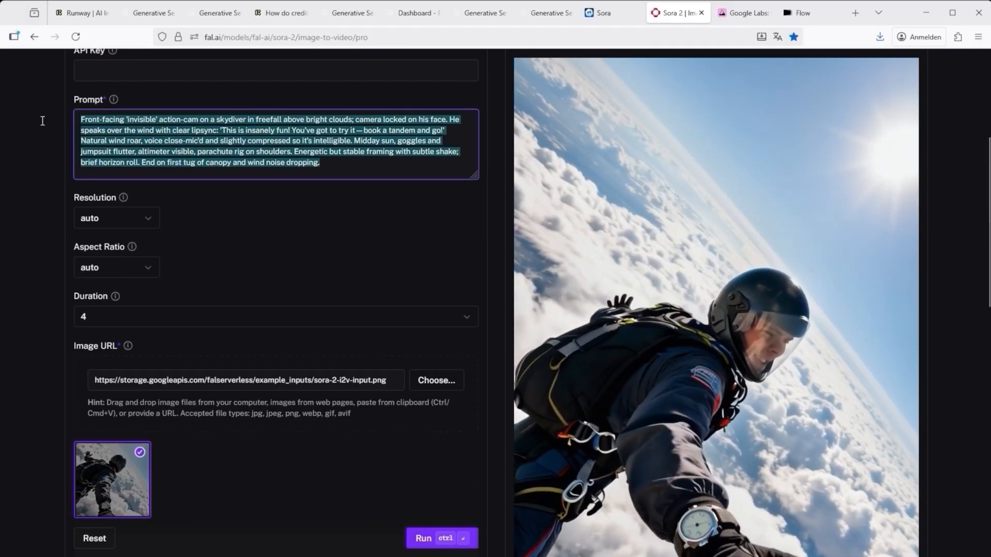
scroll(up, 3)
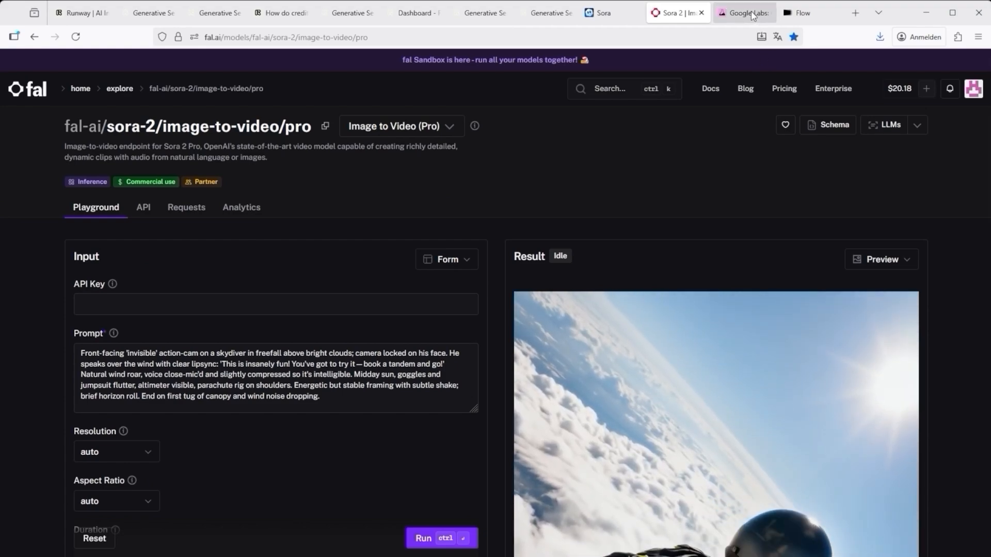
Reach the Google Flow about page announcing Veo 3.1 via the Google Labs home page.
click(743, 12)
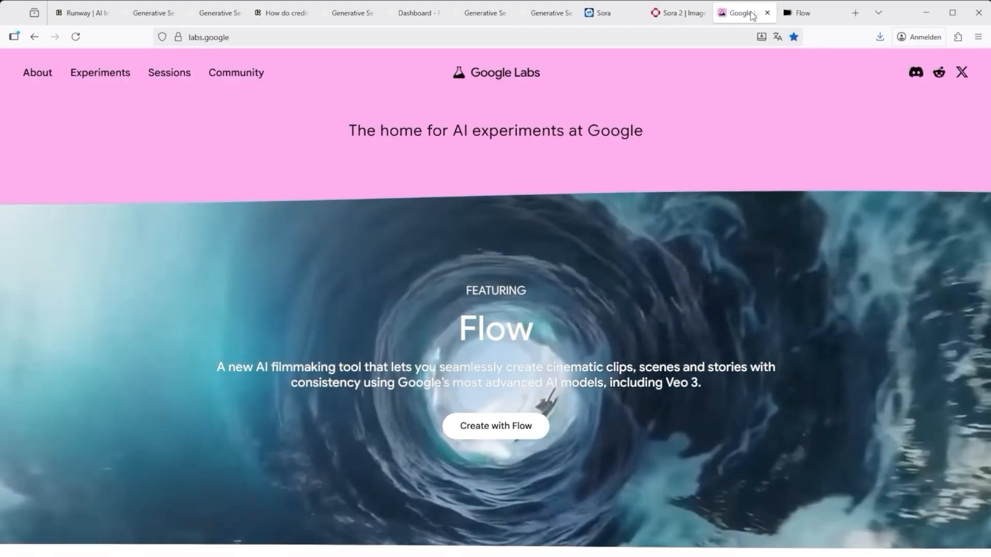
click(496, 425)
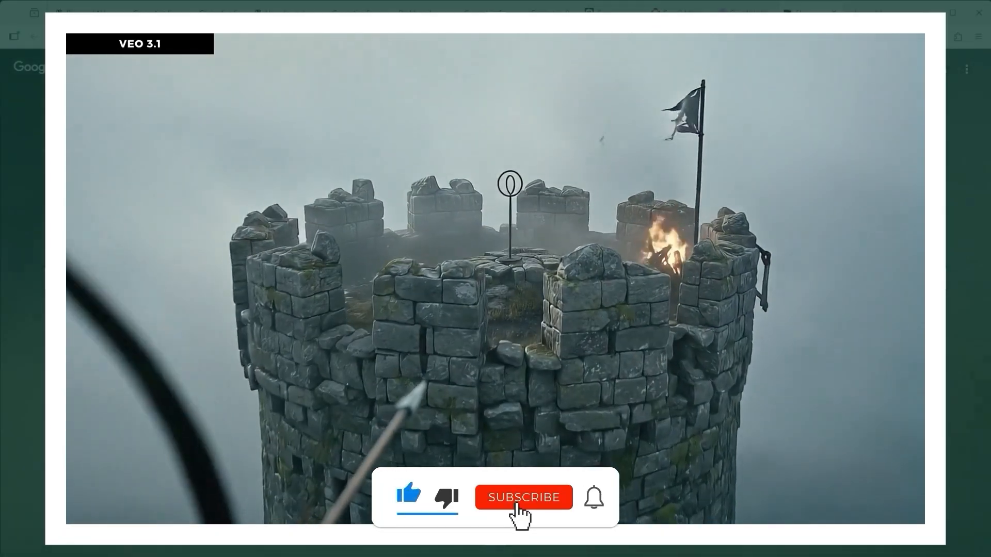
click(523, 498)
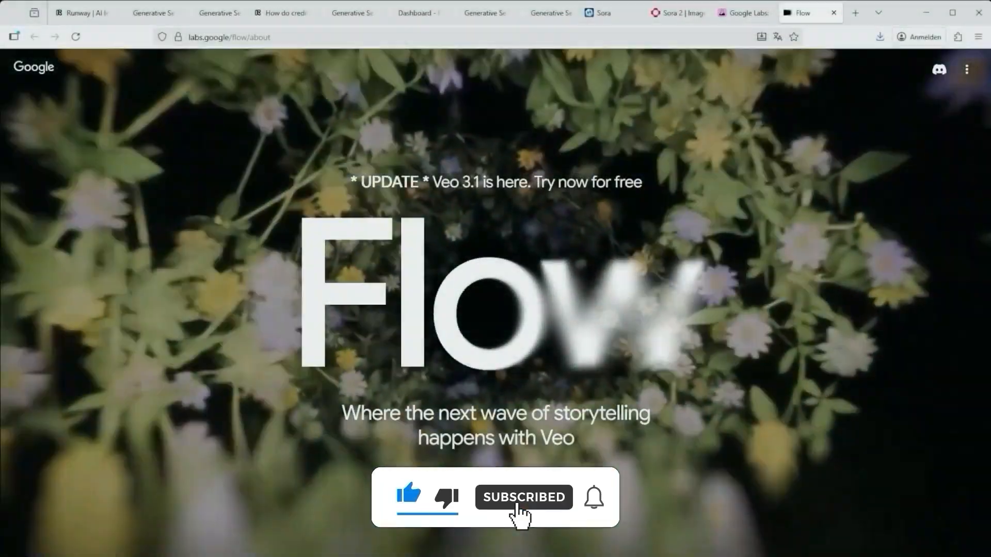